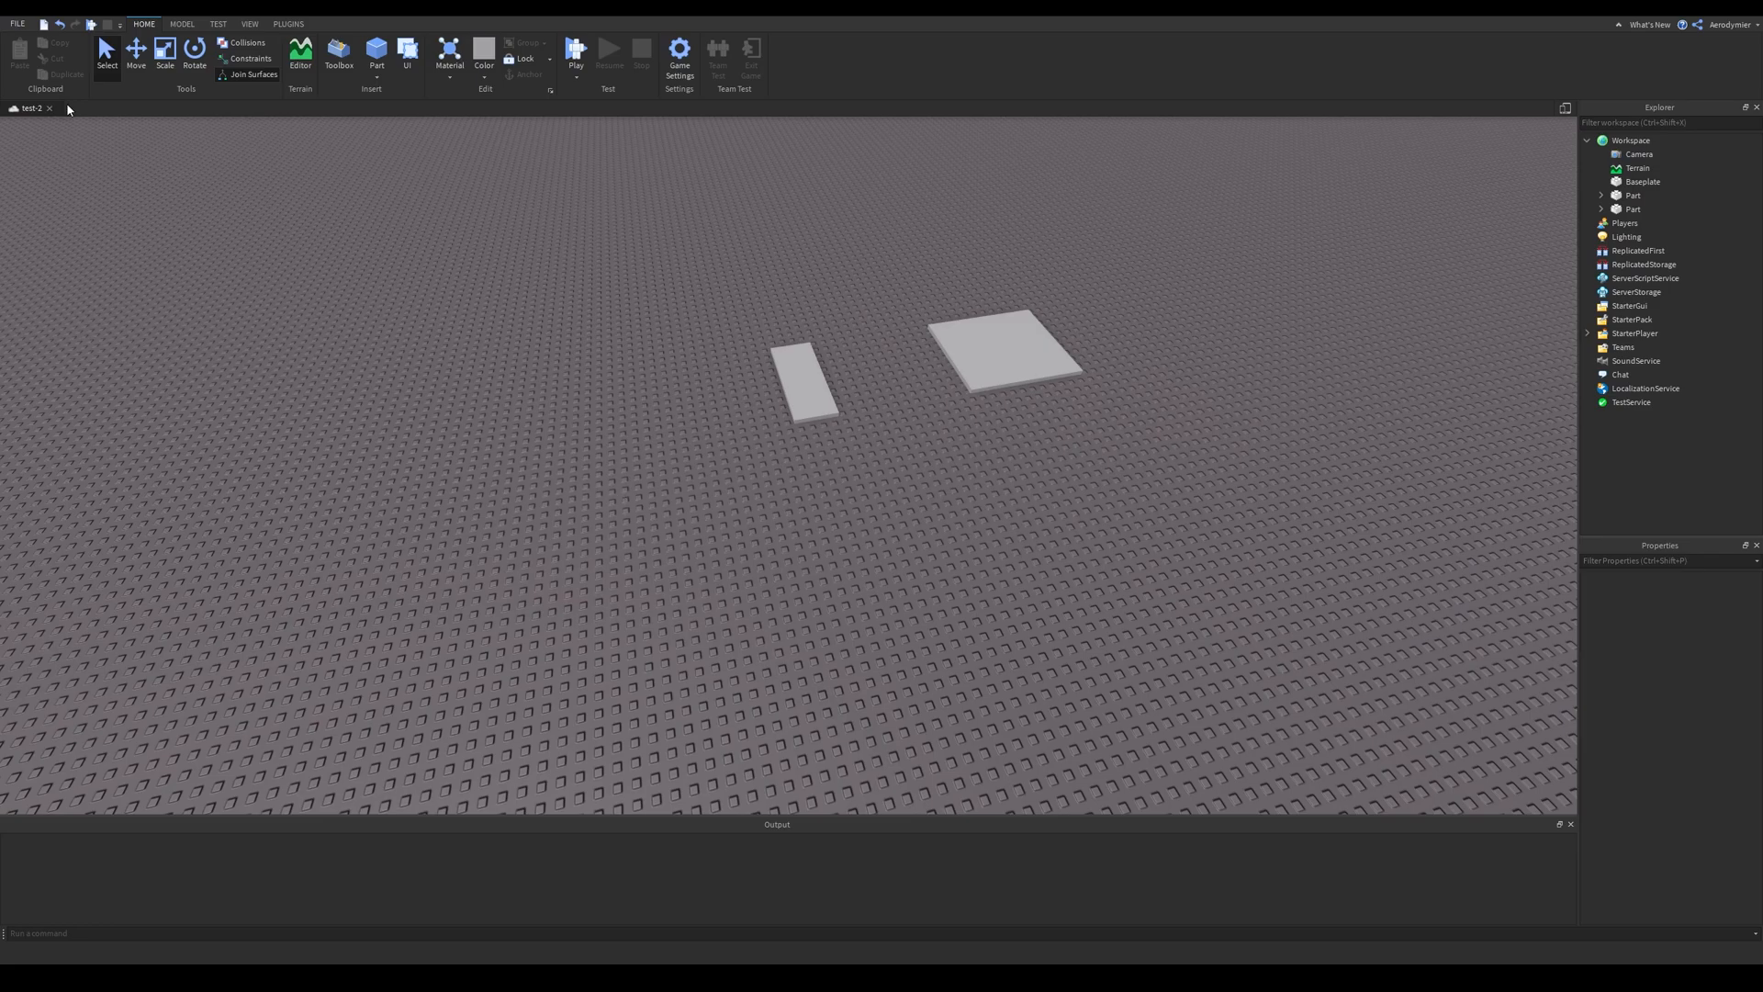
Bring up the Beta Features list from the File menu to enable Advanced SurfaceAppearance Features.
click(16, 24)
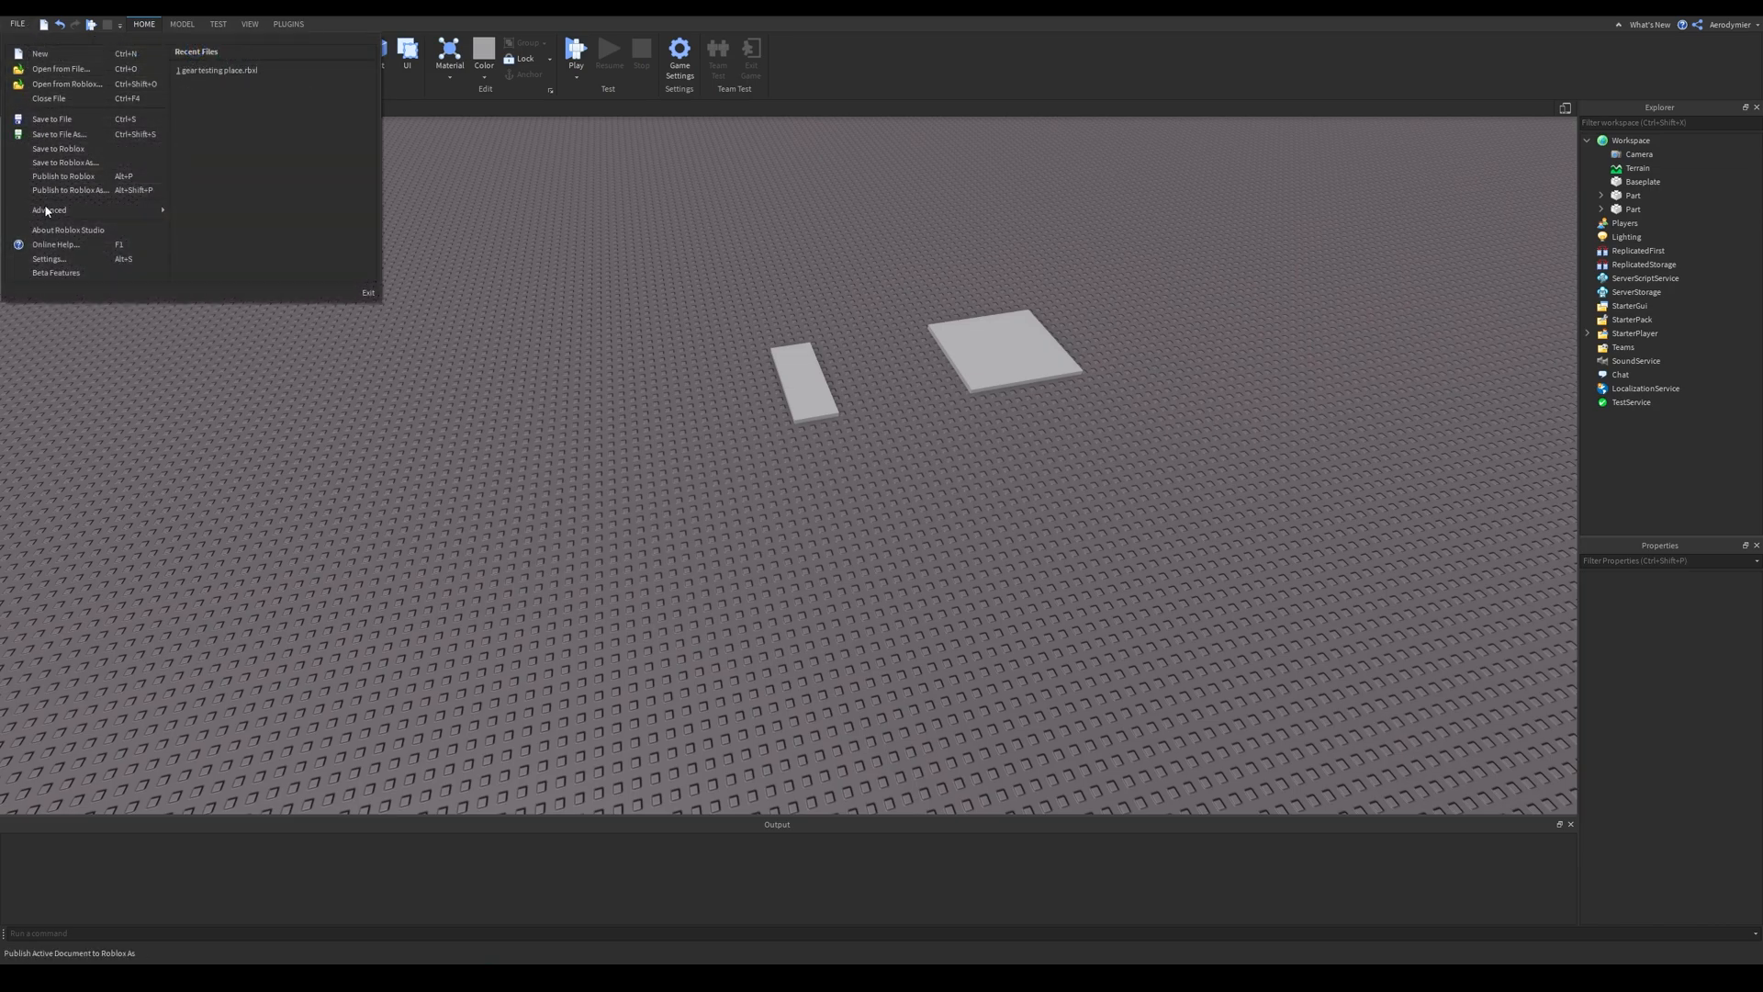
click(55, 272)
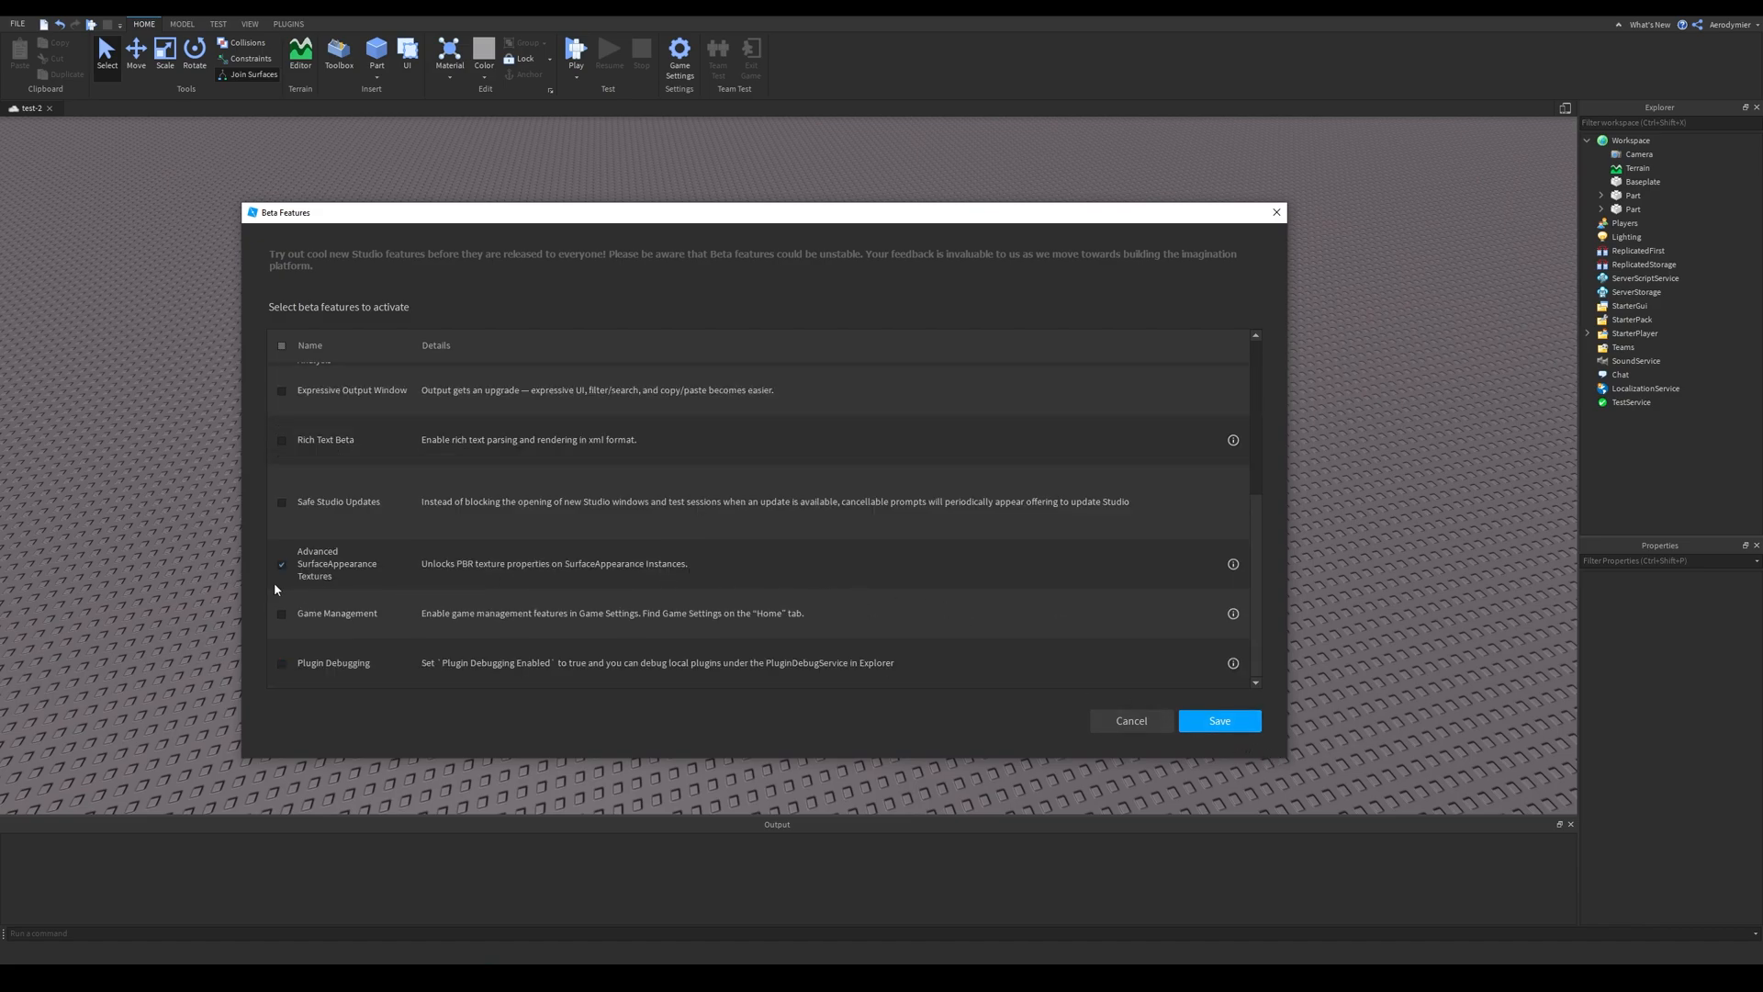
mouse_move(432, 548)
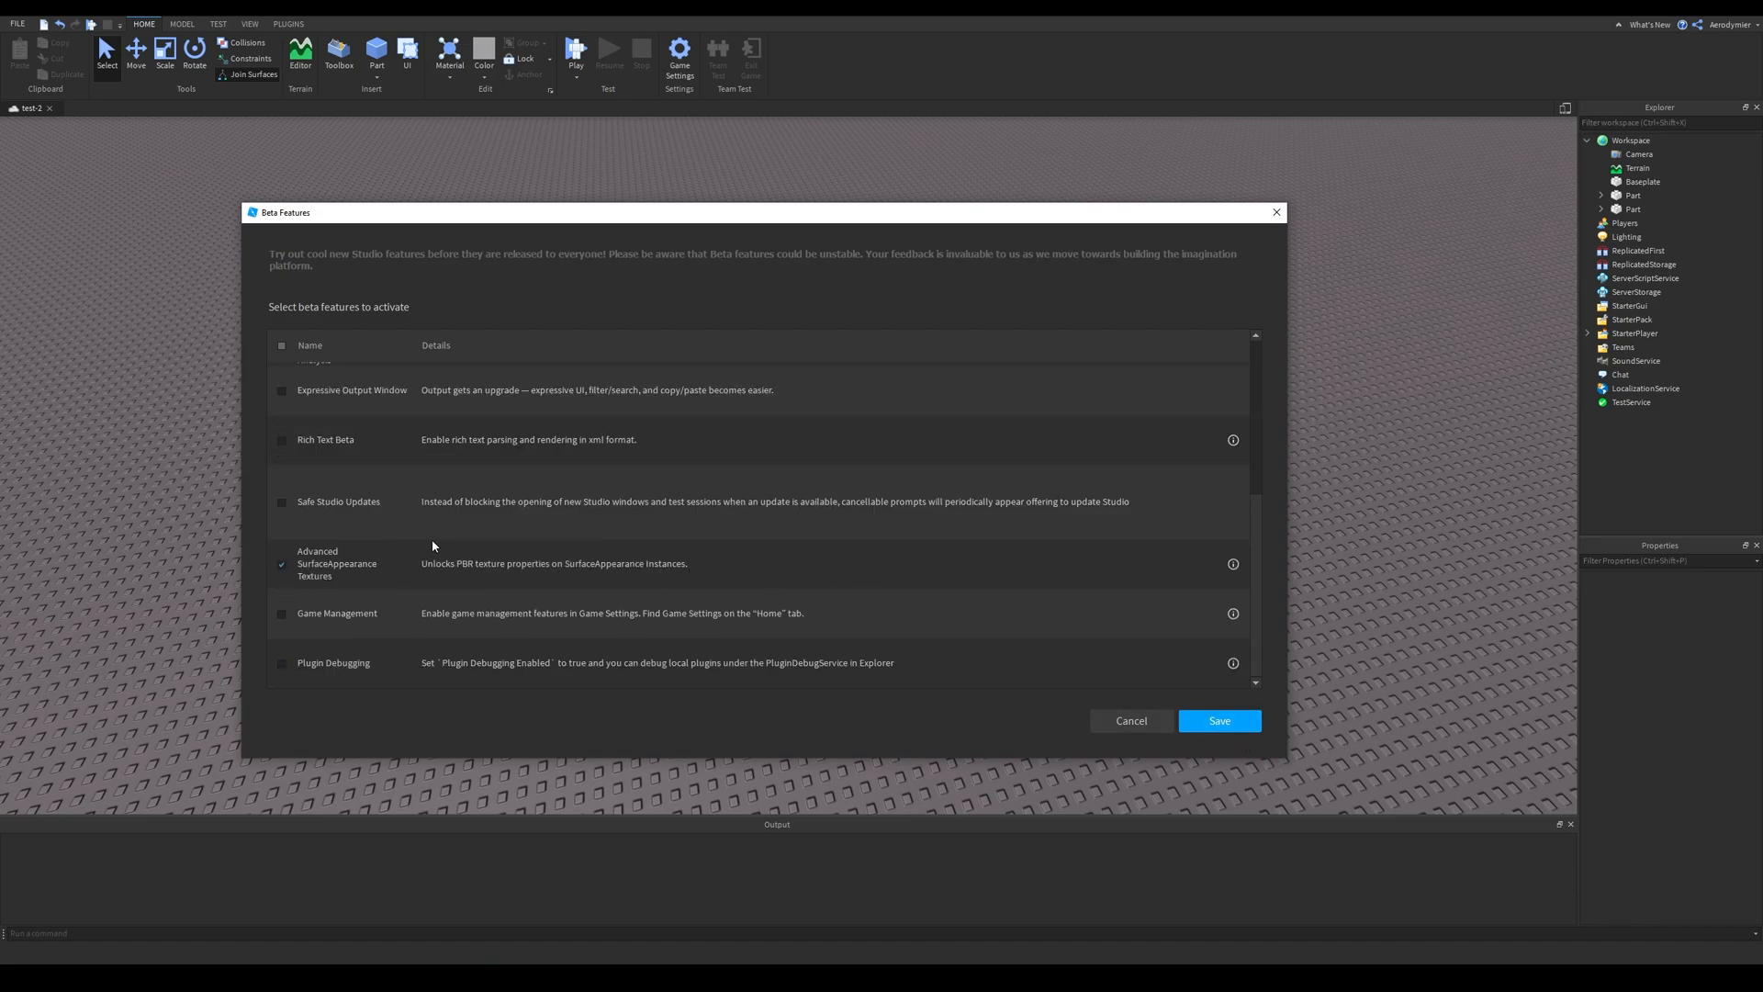
mouse_move(1220, 720)
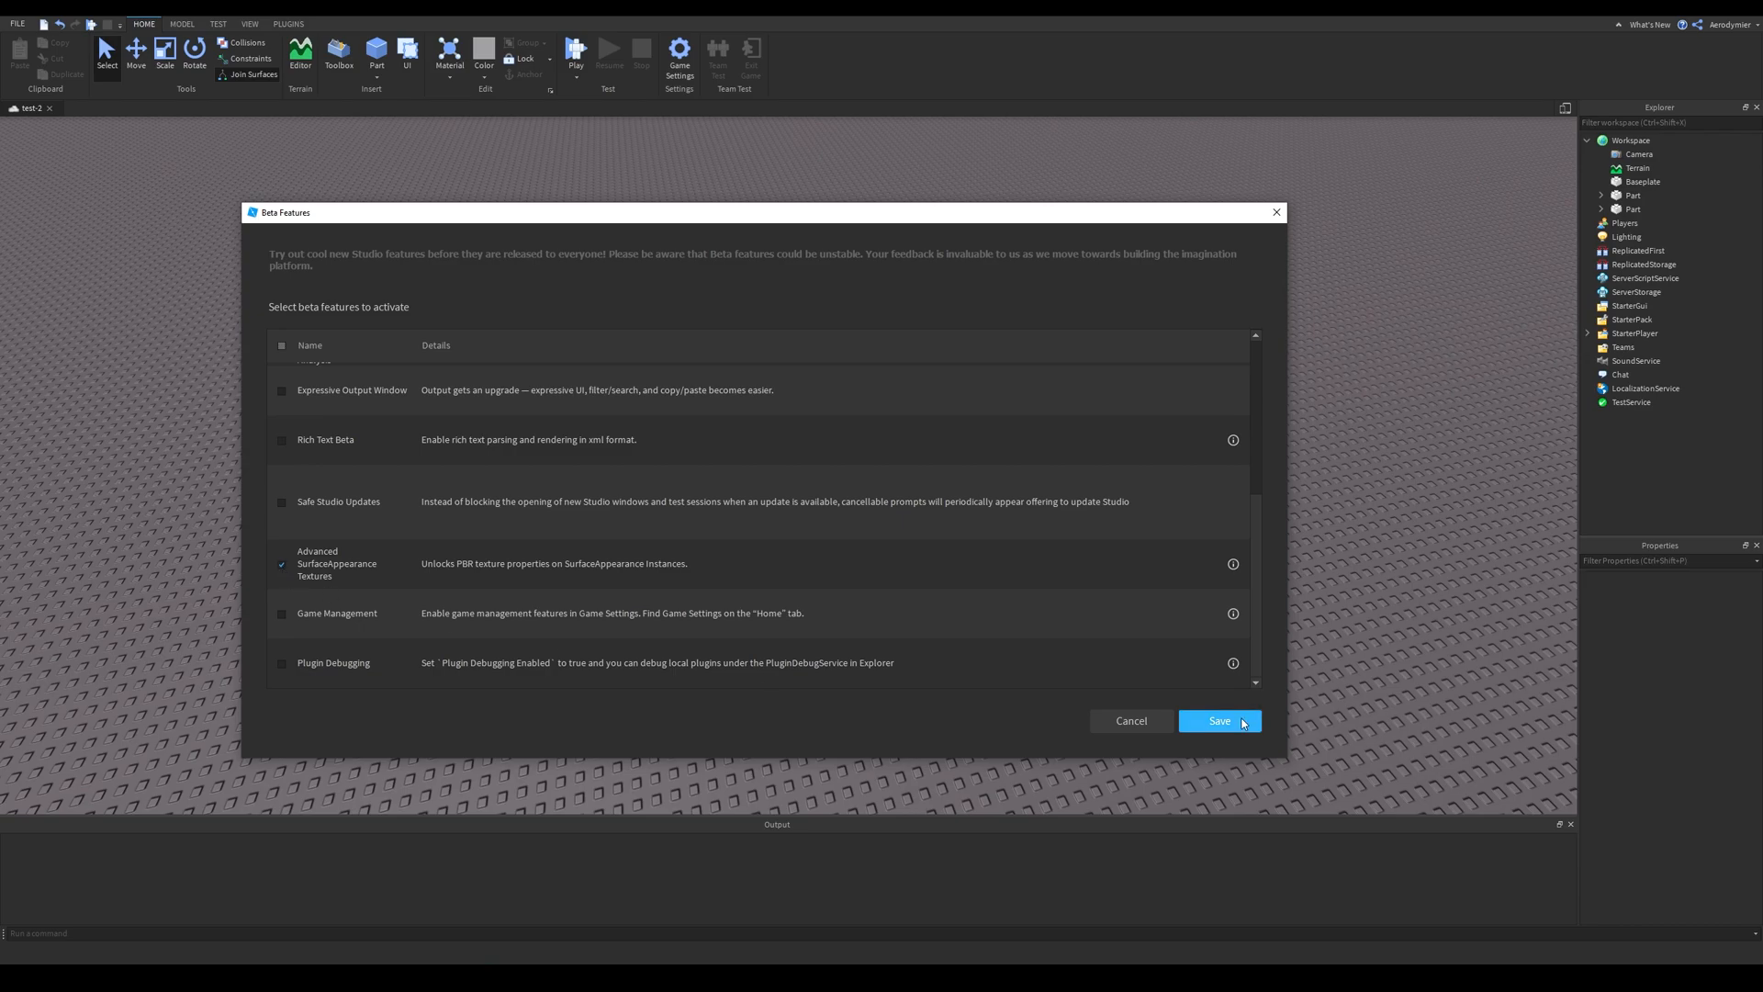
Save the enabled beta feature and add a SurfaceAppearance to the plate MeshPart.
click(1220, 720)
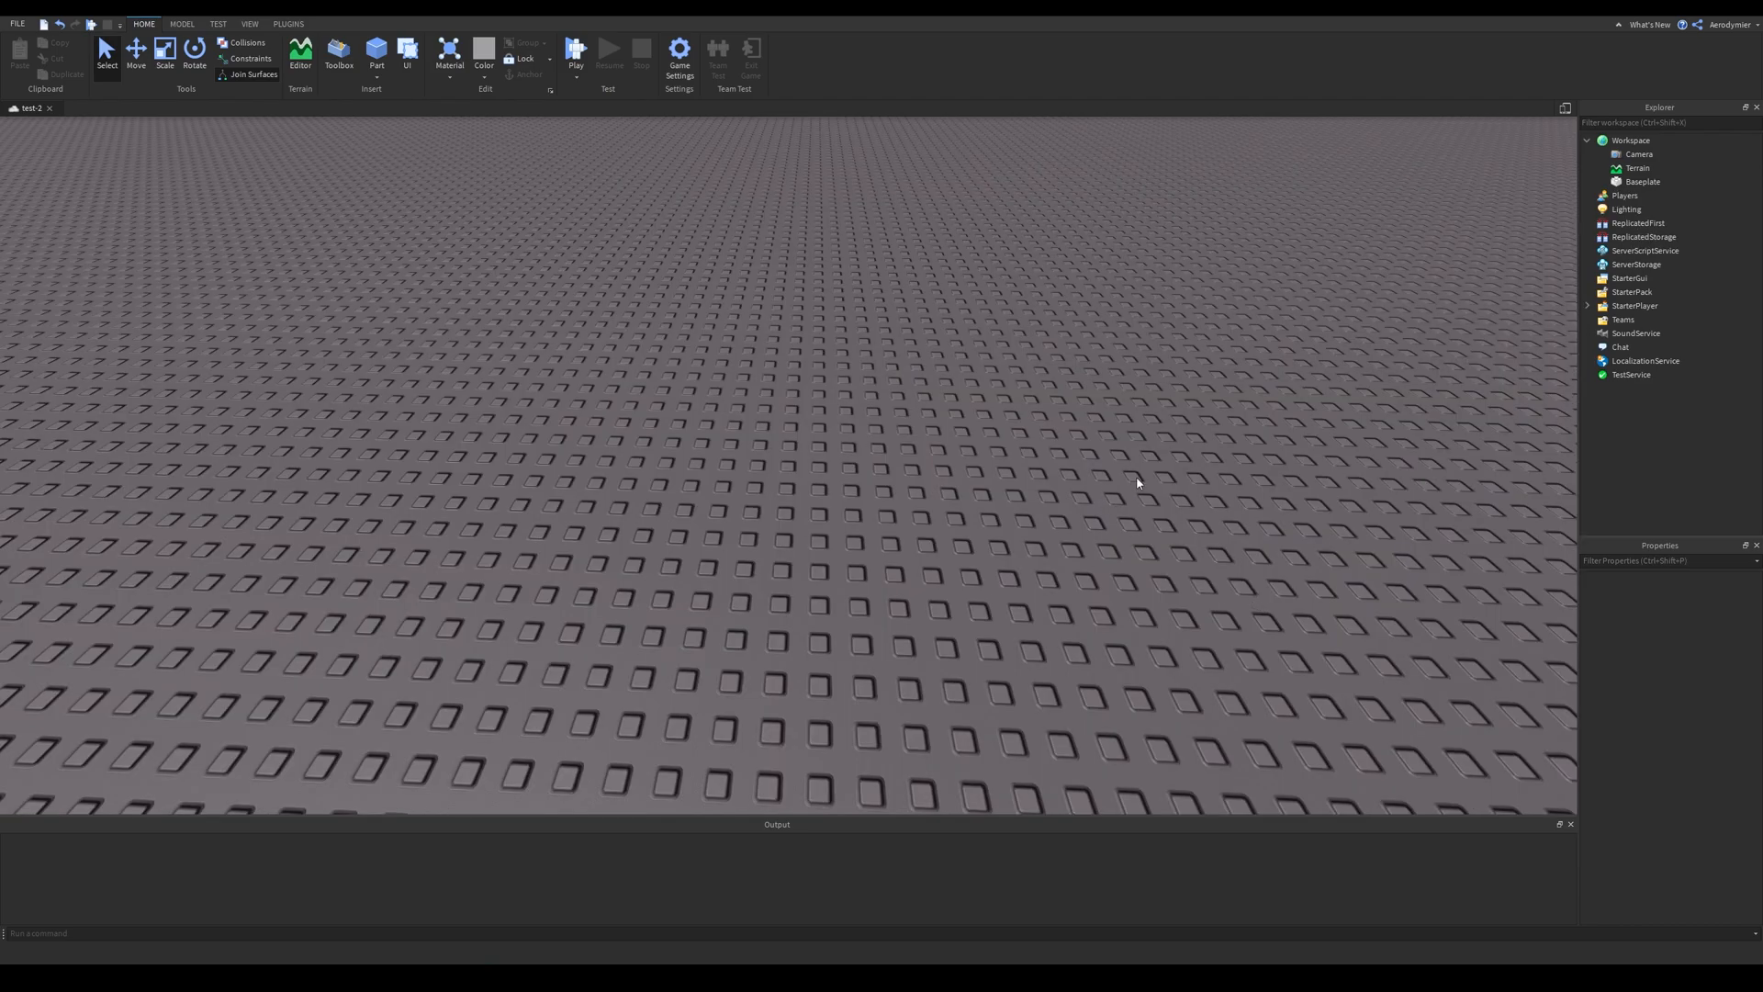
mouse_move(976, 342)
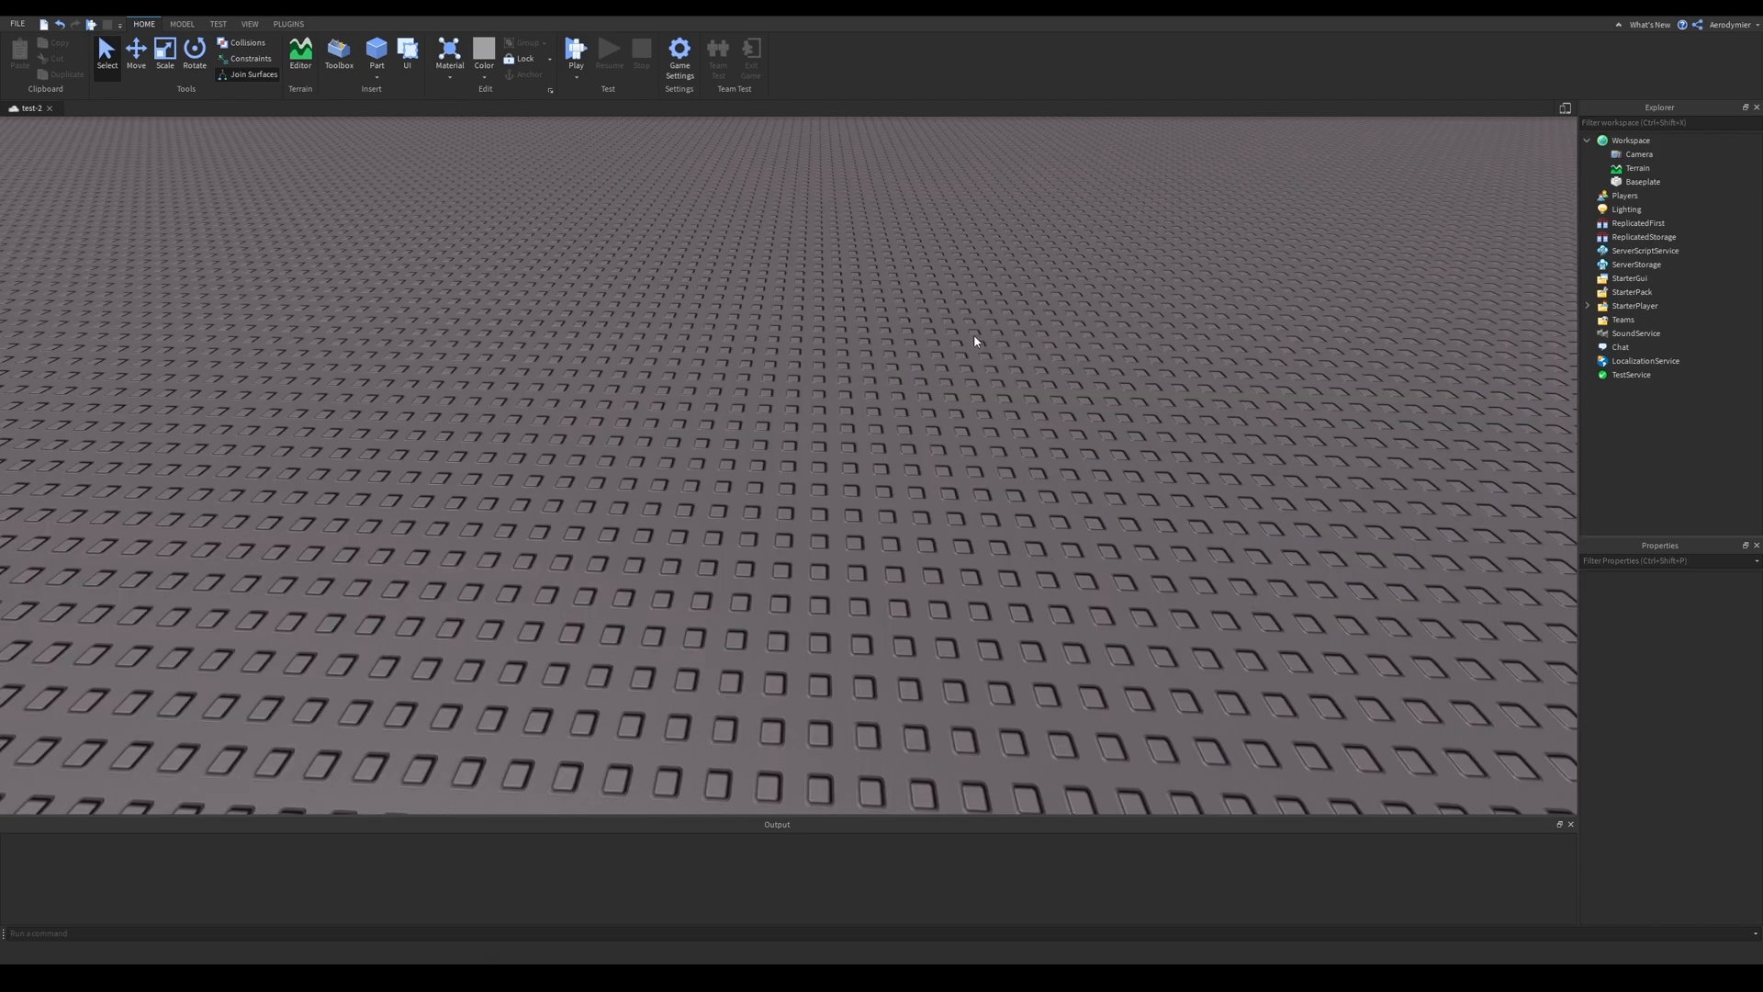
click(1631, 139)
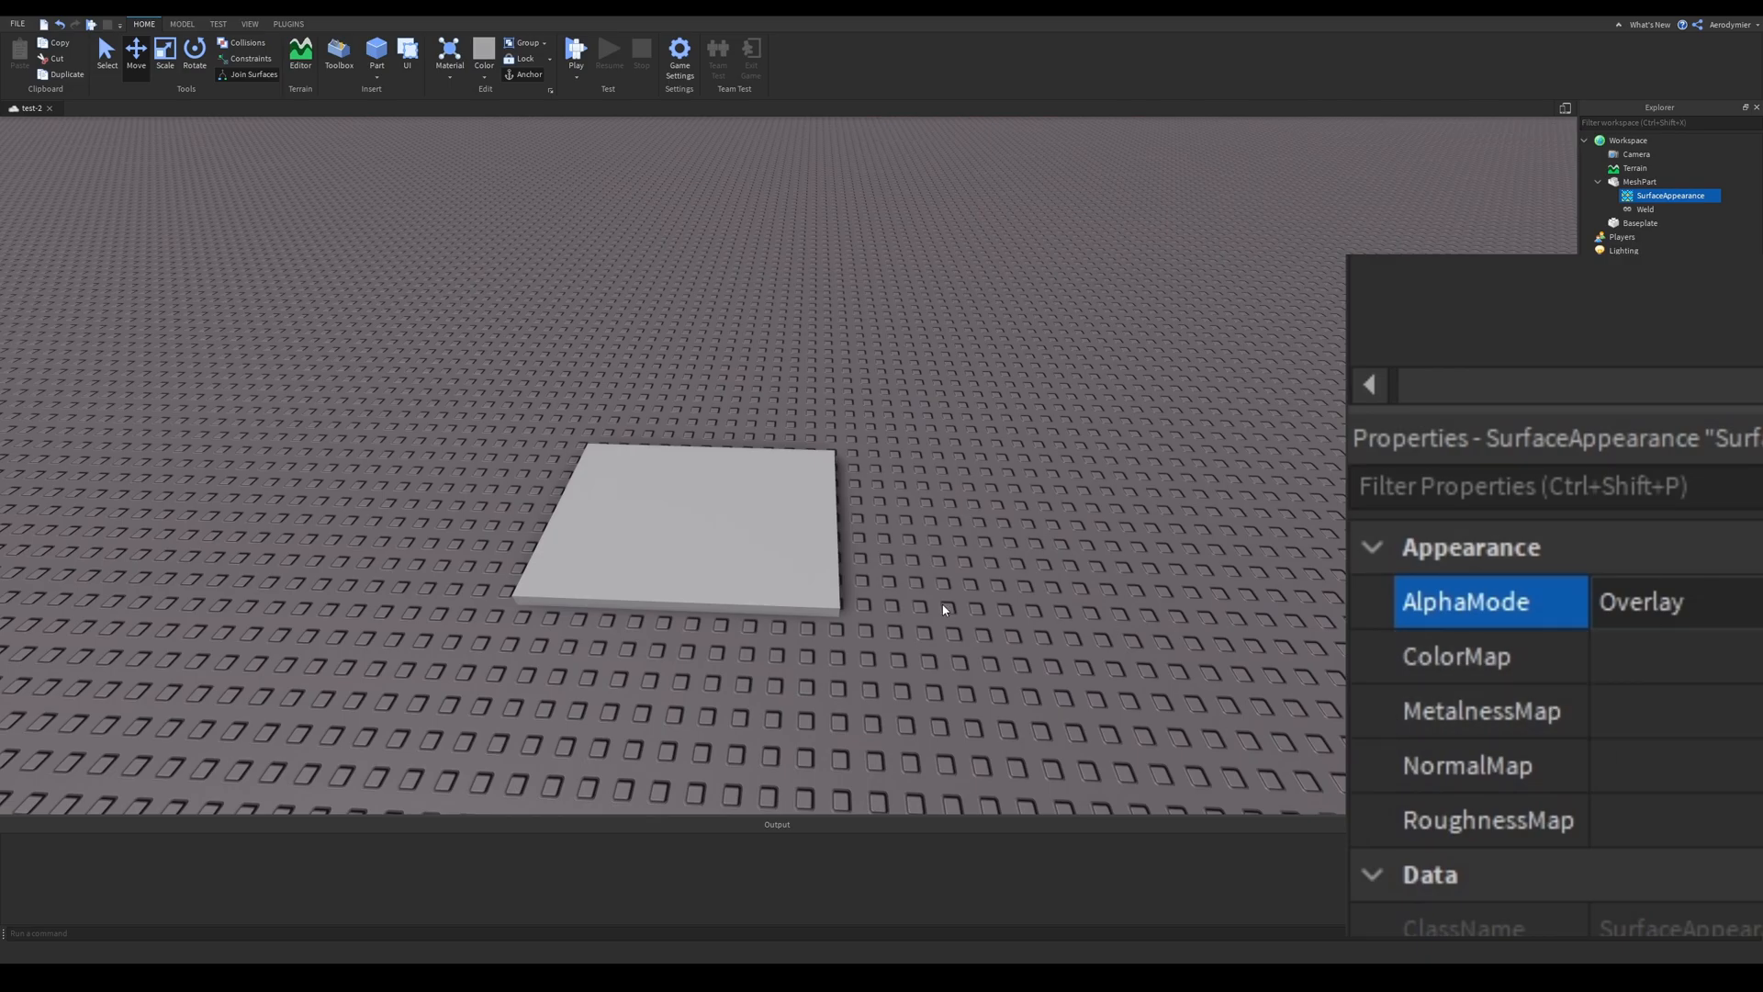
mouse_move(1295, 605)
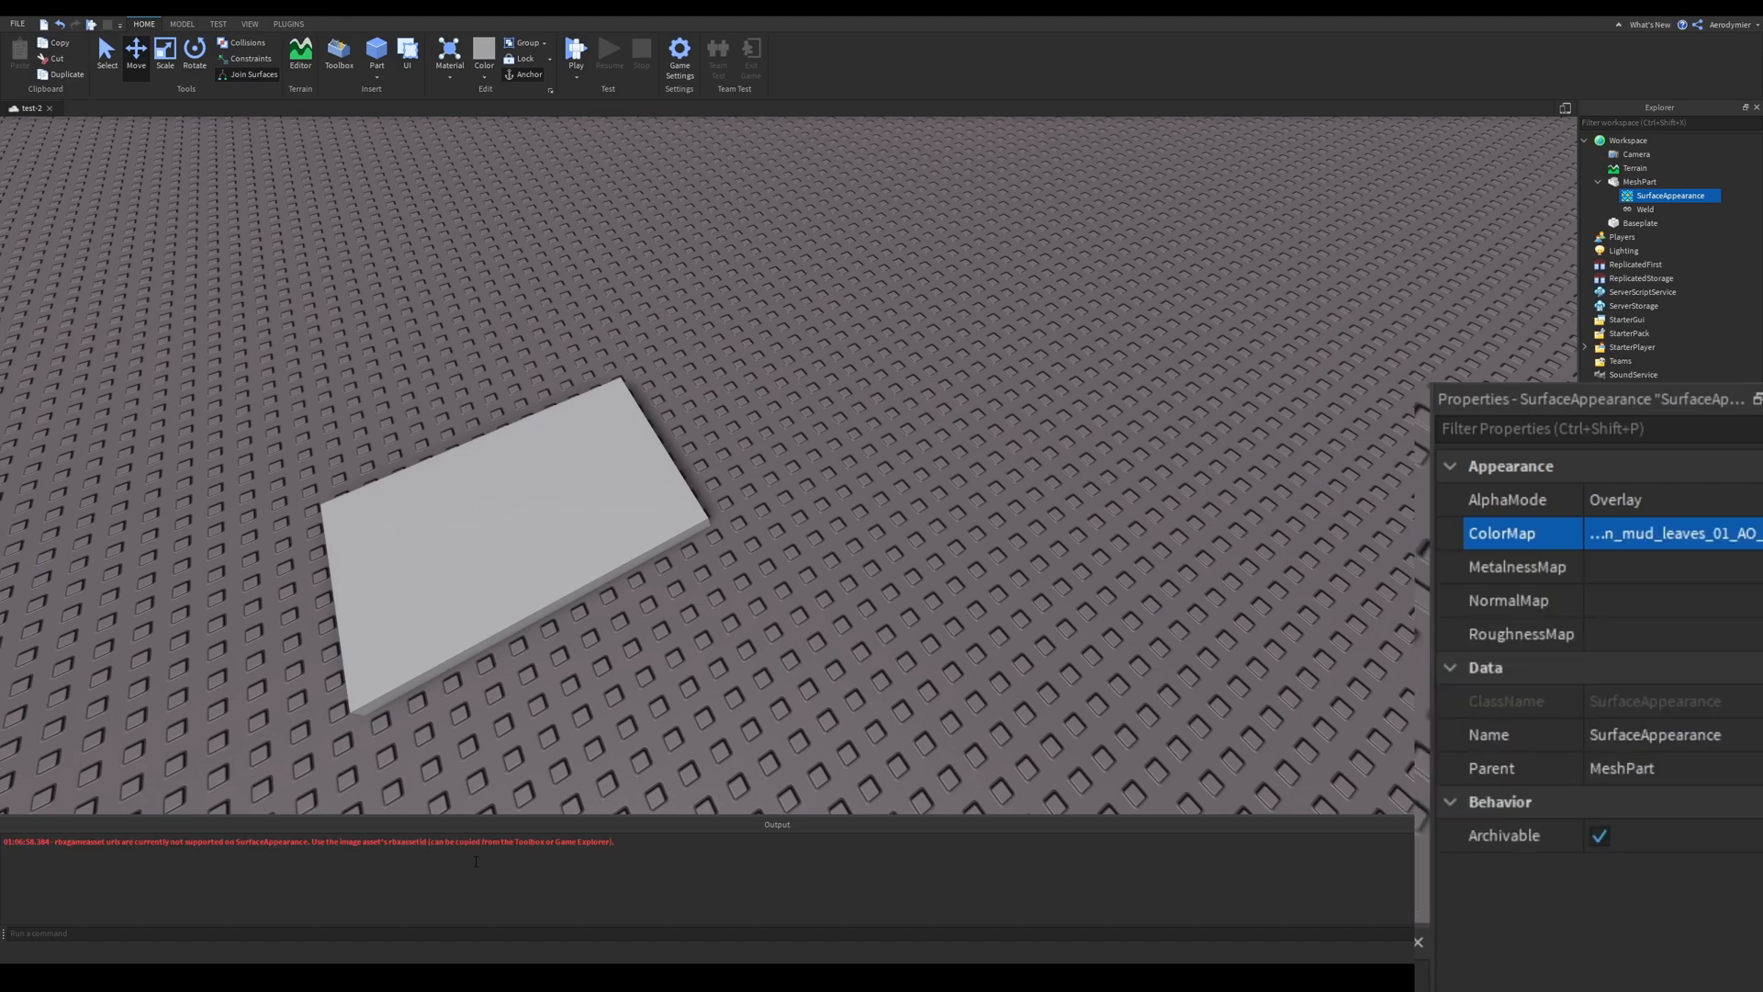
Clear the local-file ColorMap error messages from the Output window.
right_click(472, 862)
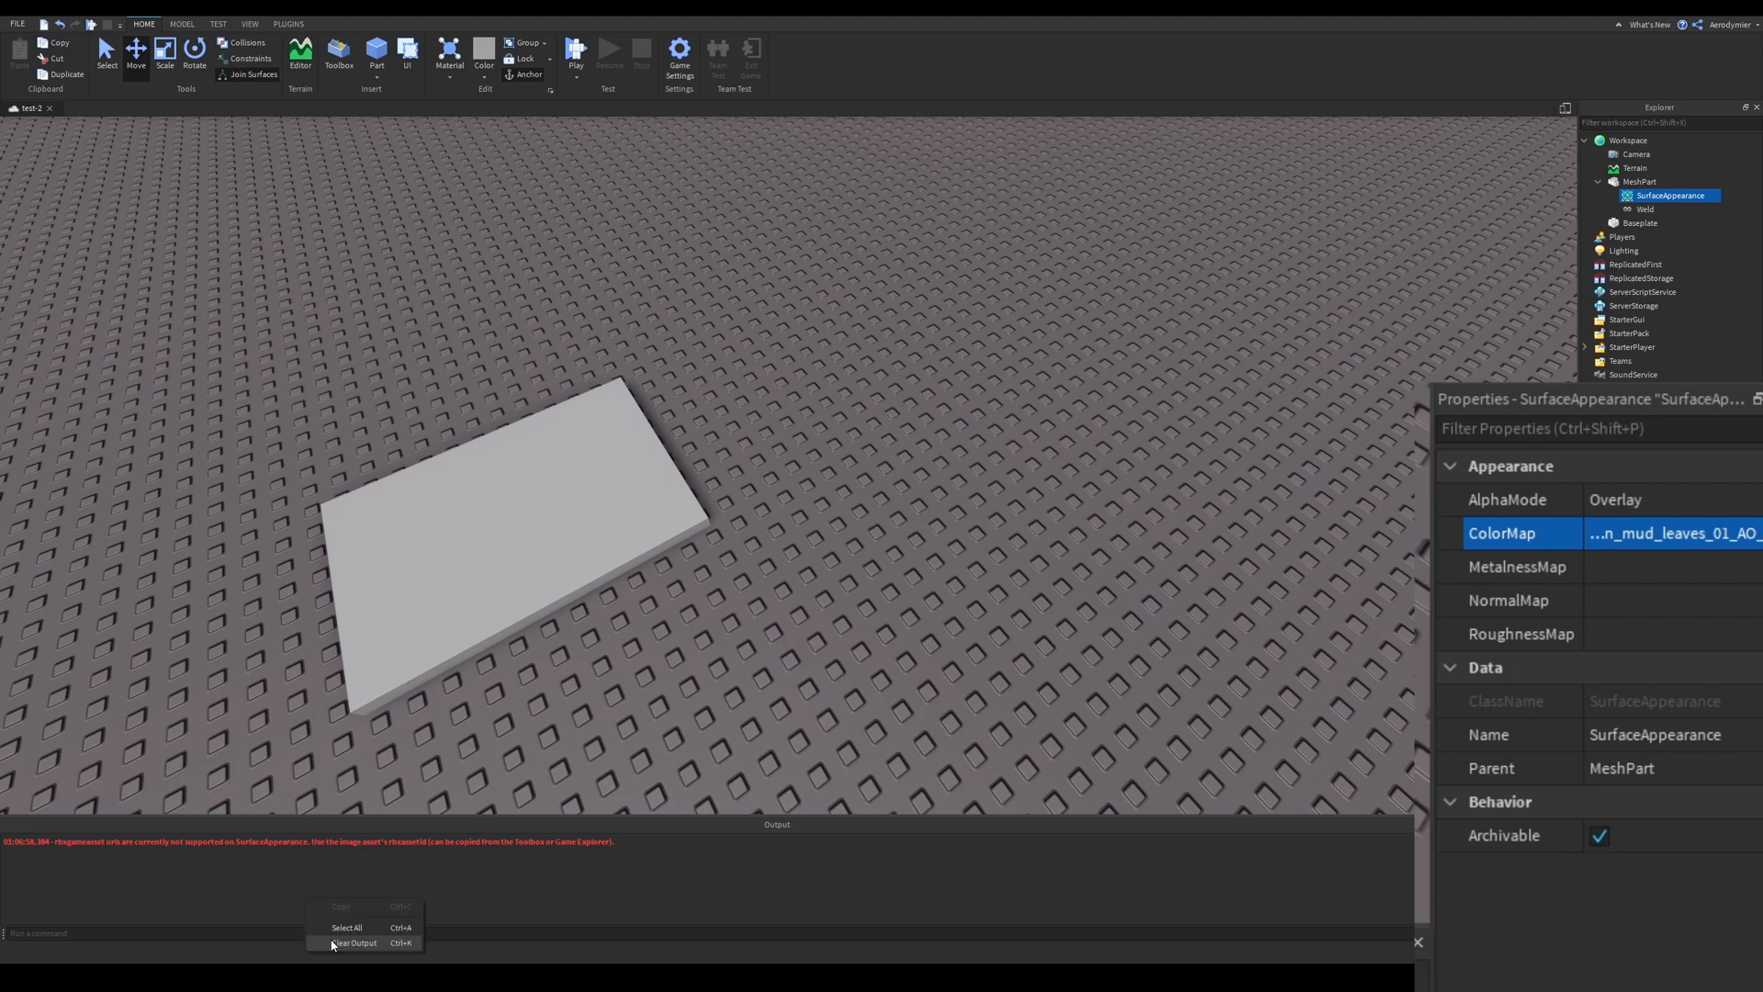
click(250, 24)
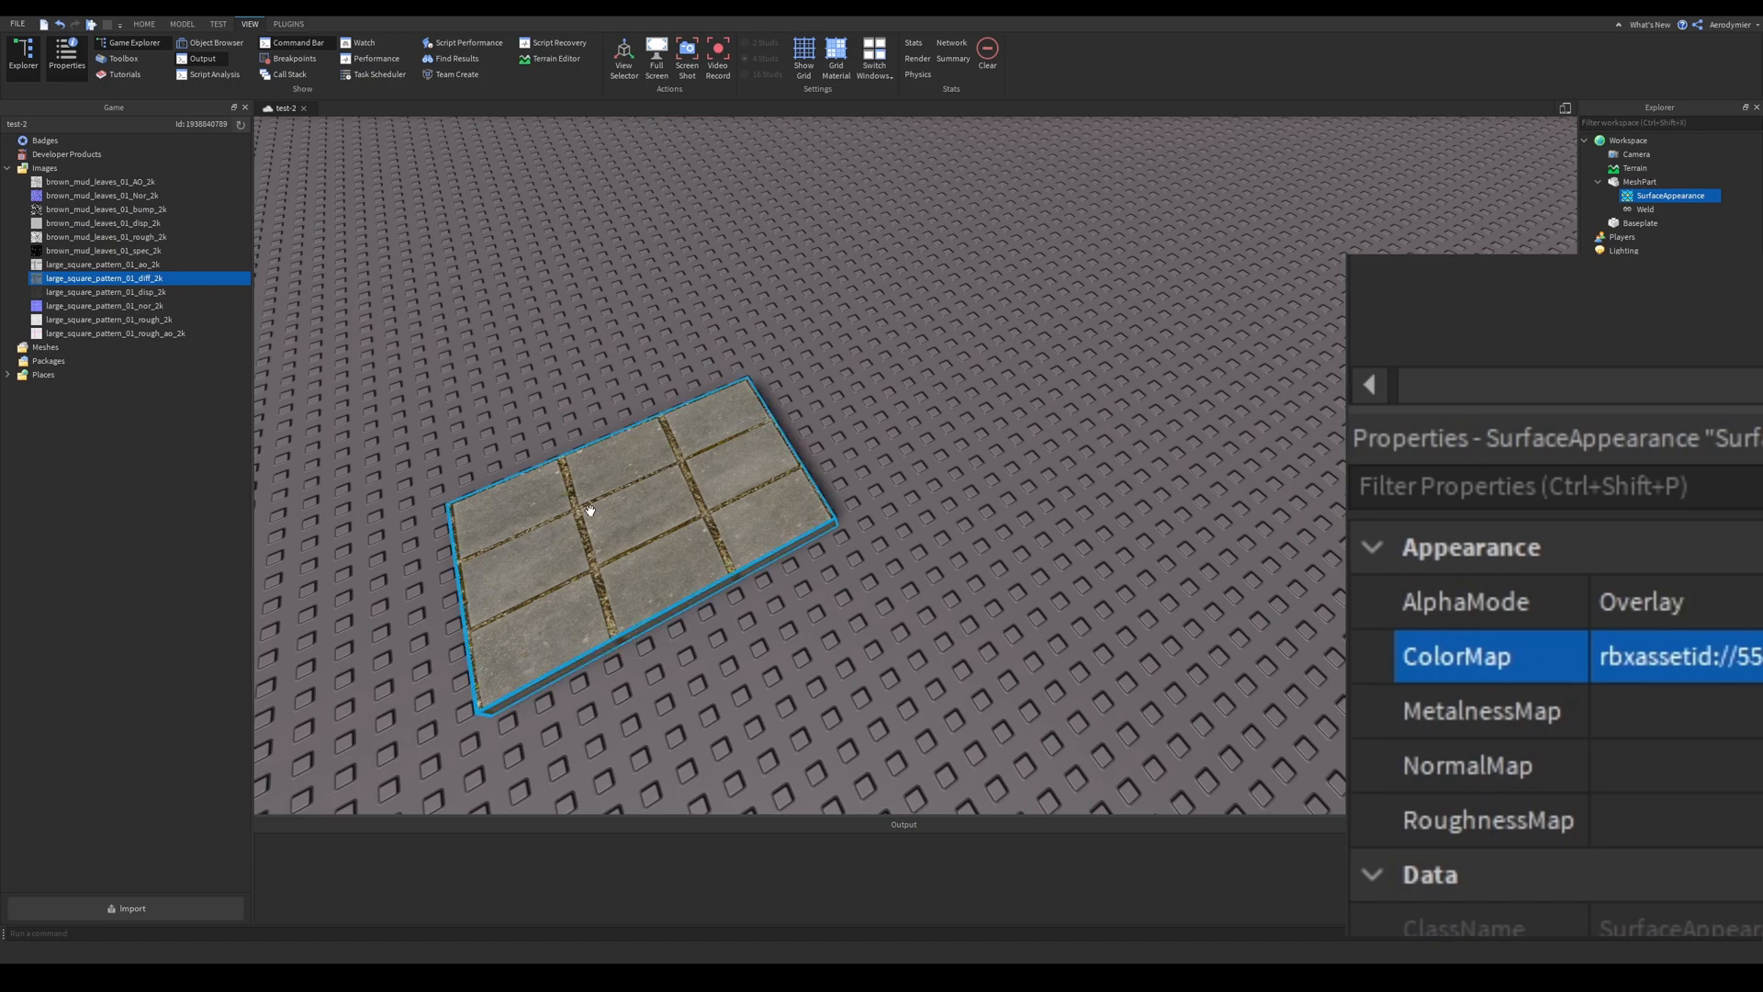
Fill NormalMap and RoughnessMap with the large_square_pattern normal, roughness and displacement asset IDs.
click(106, 305)
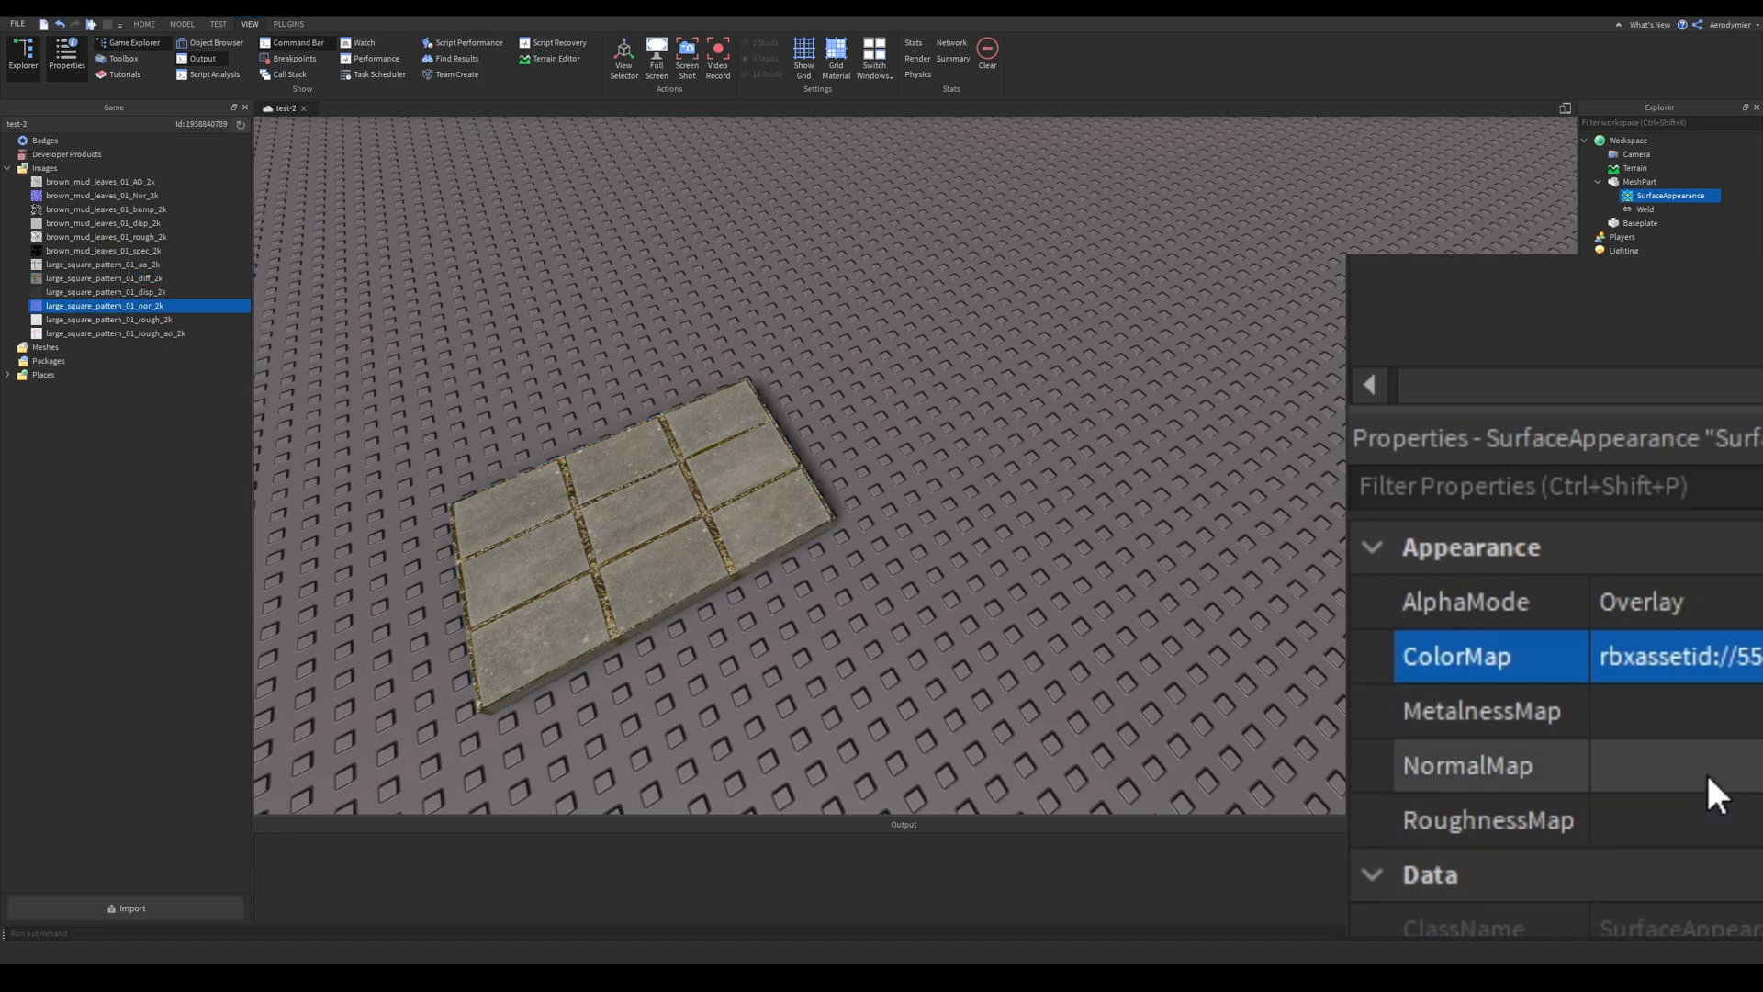
click(1467, 764)
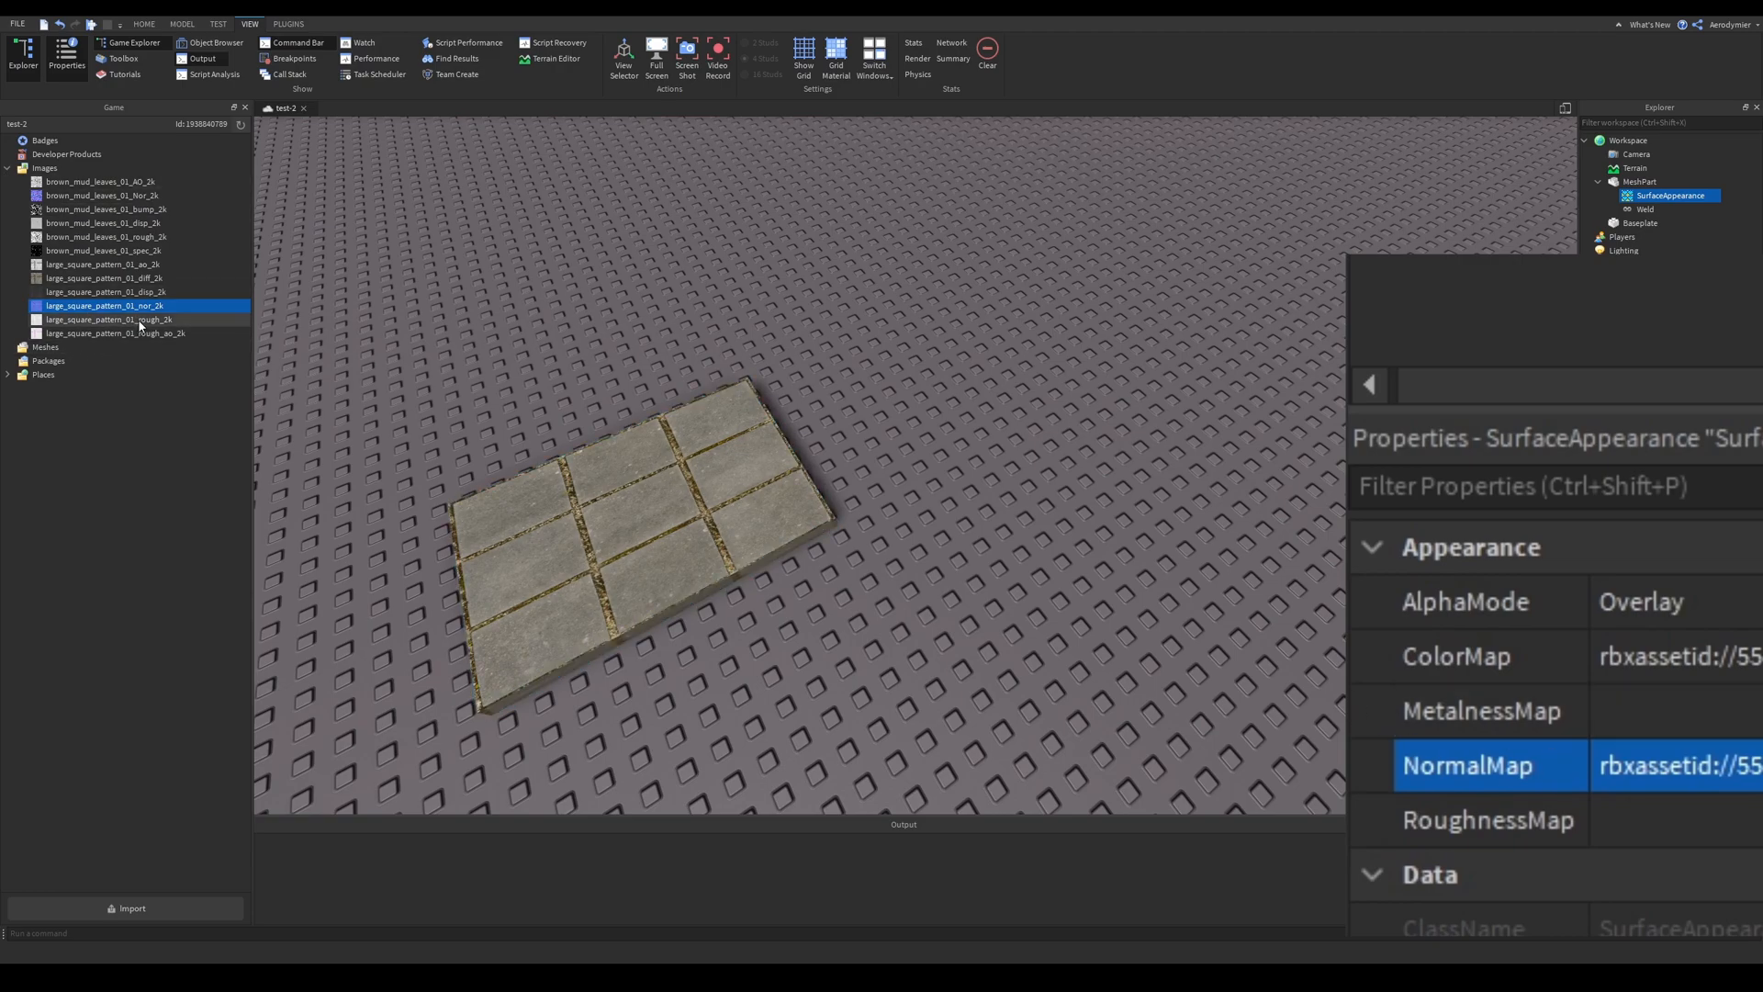
right_click(107, 318)
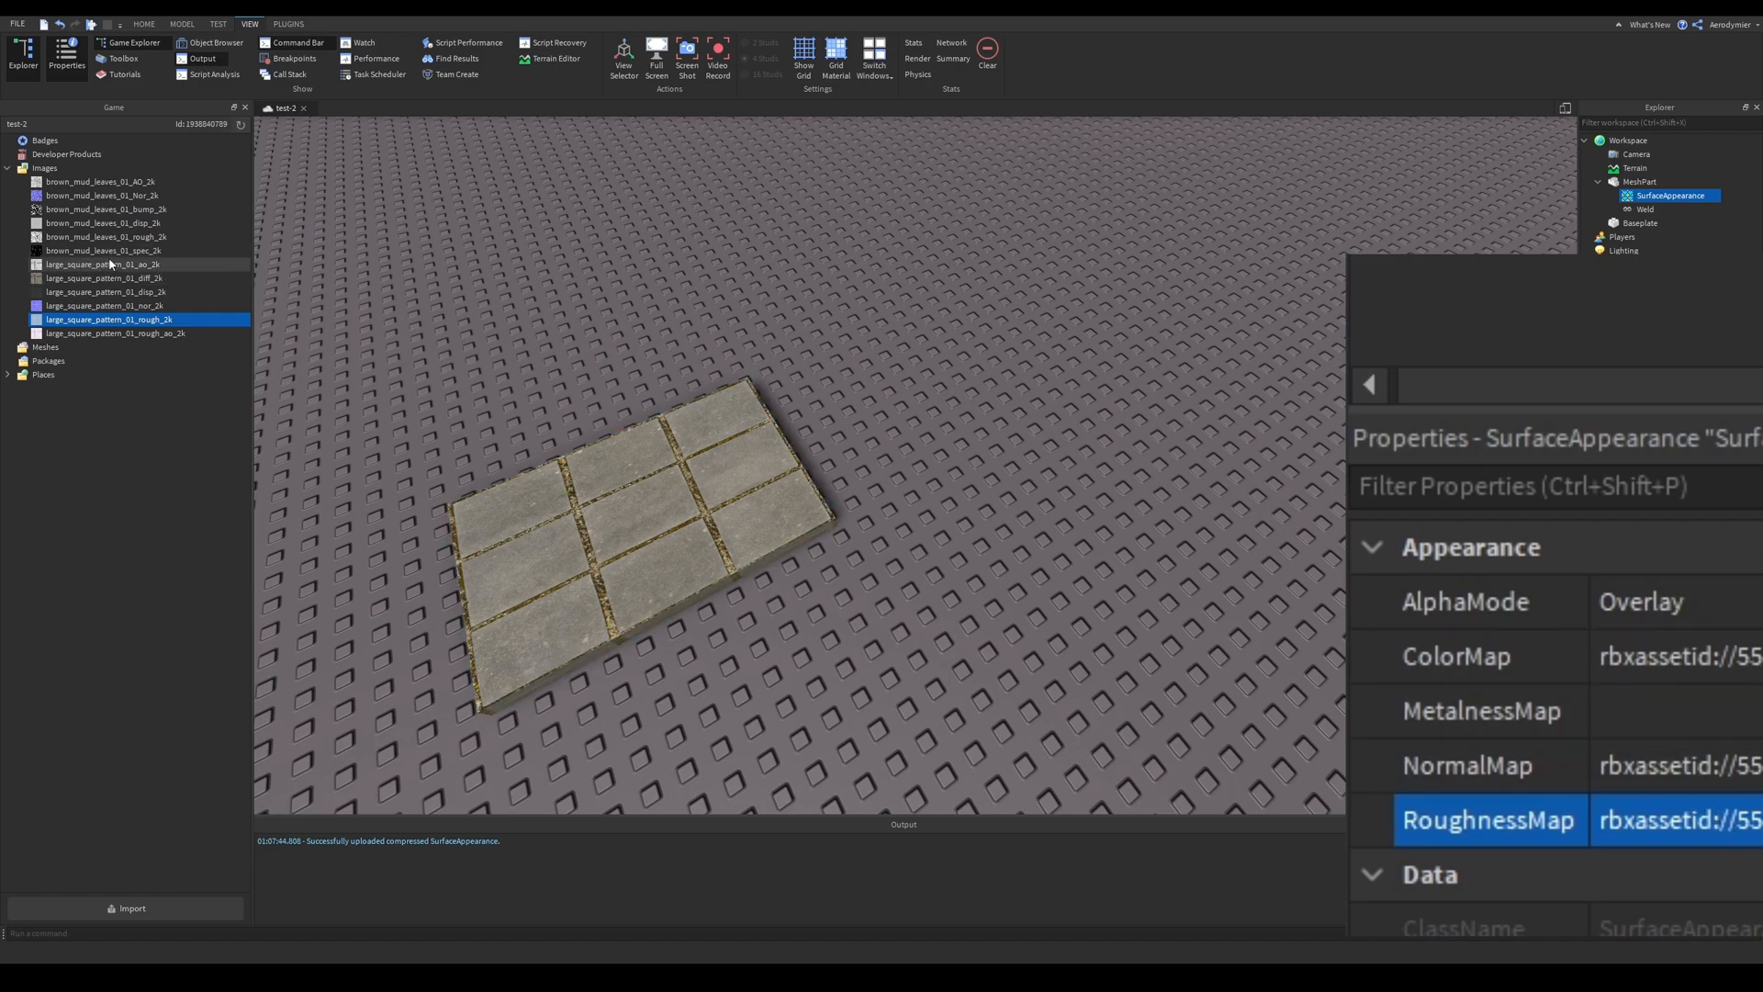
right_click(106, 292)
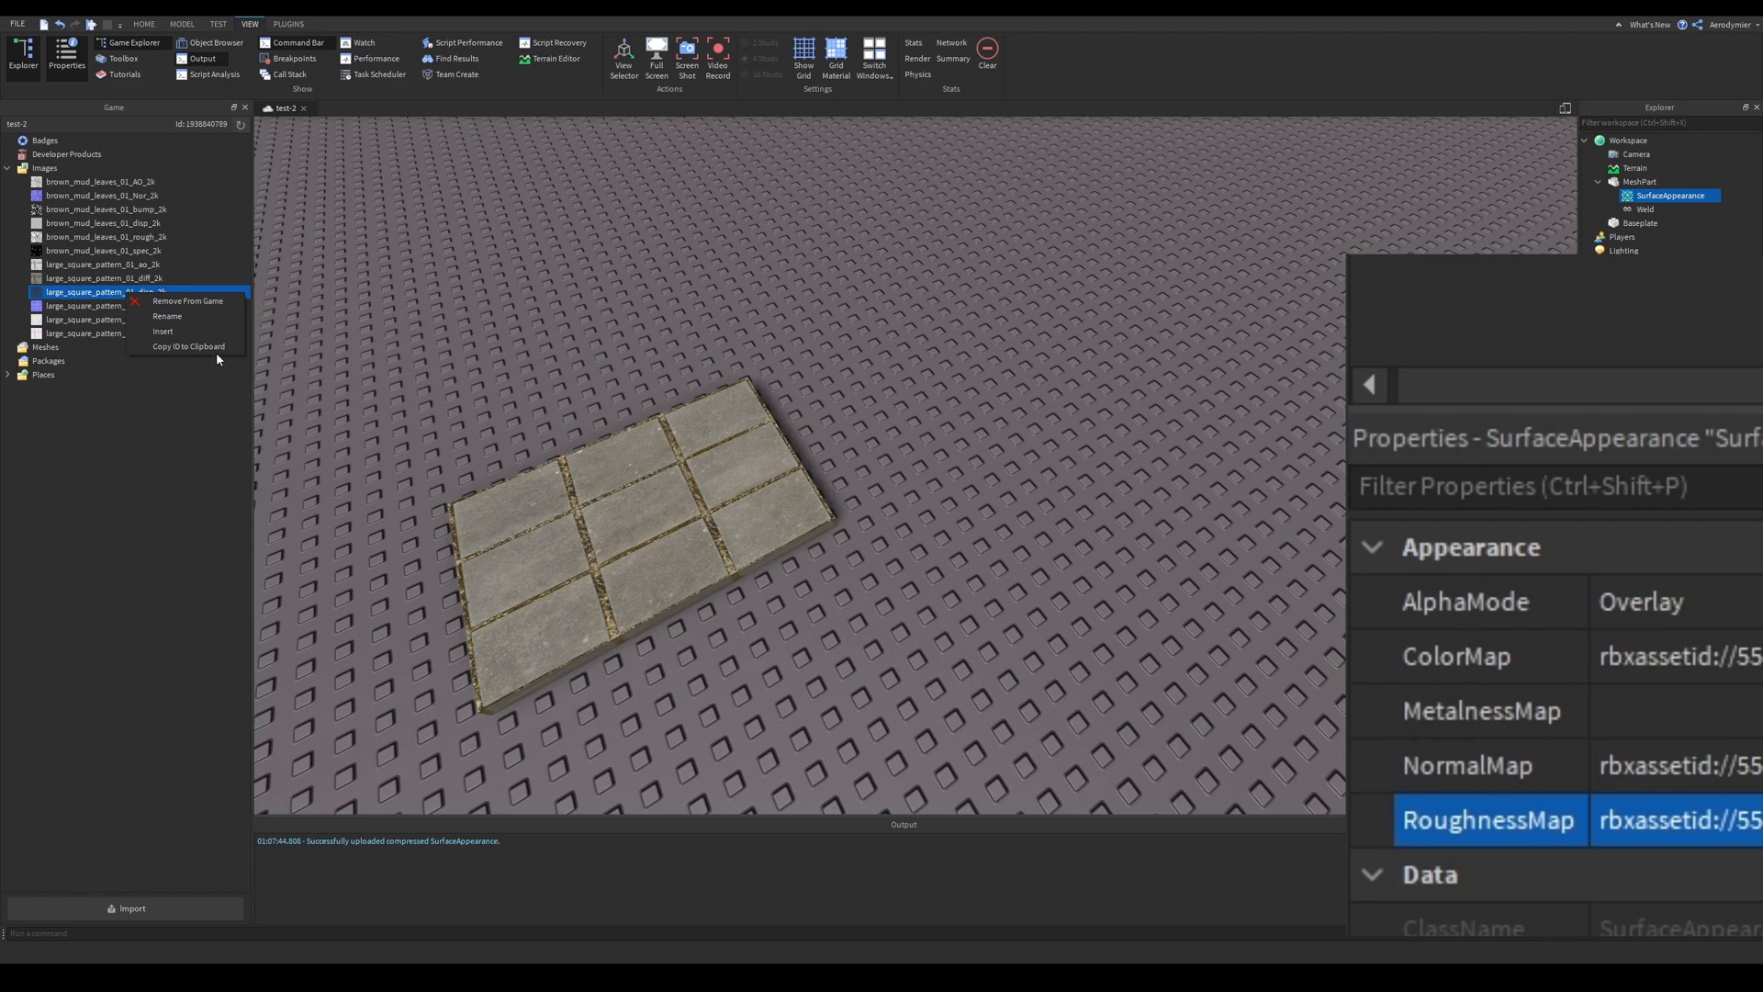
click(1482, 709)
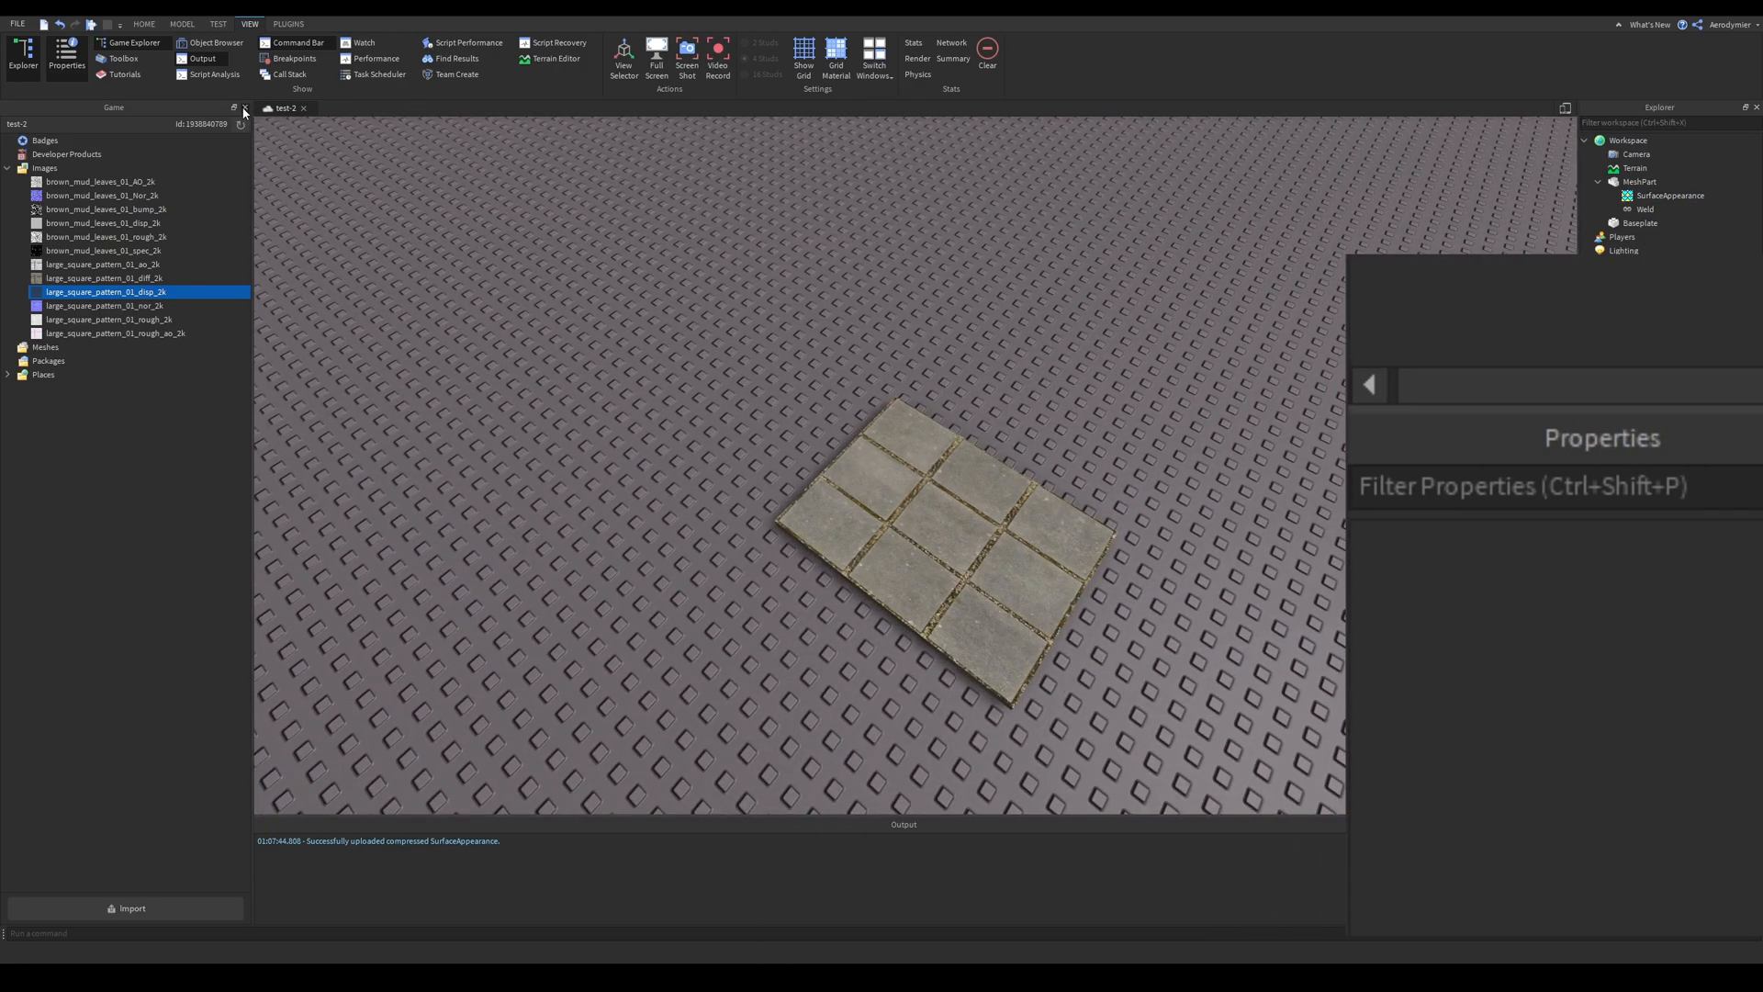
Close the Asset Manager panel and select the tiled plate from the Model tab.
click(1642, 182)
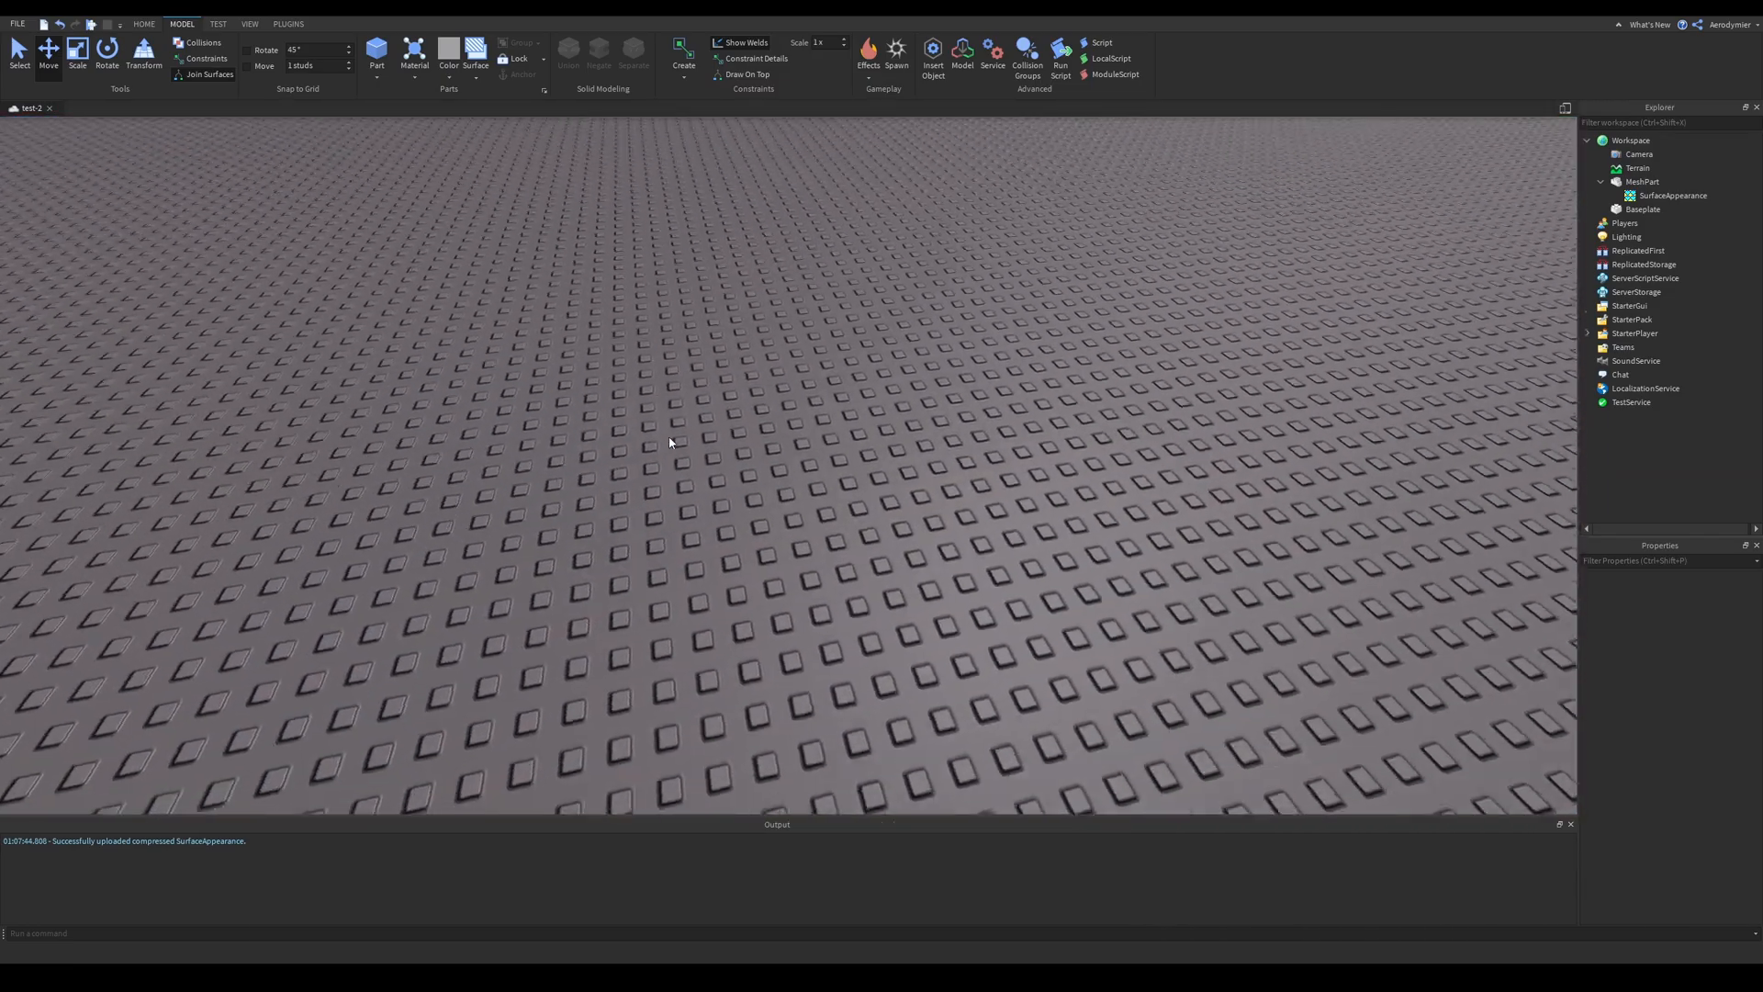
click(1643, 182)
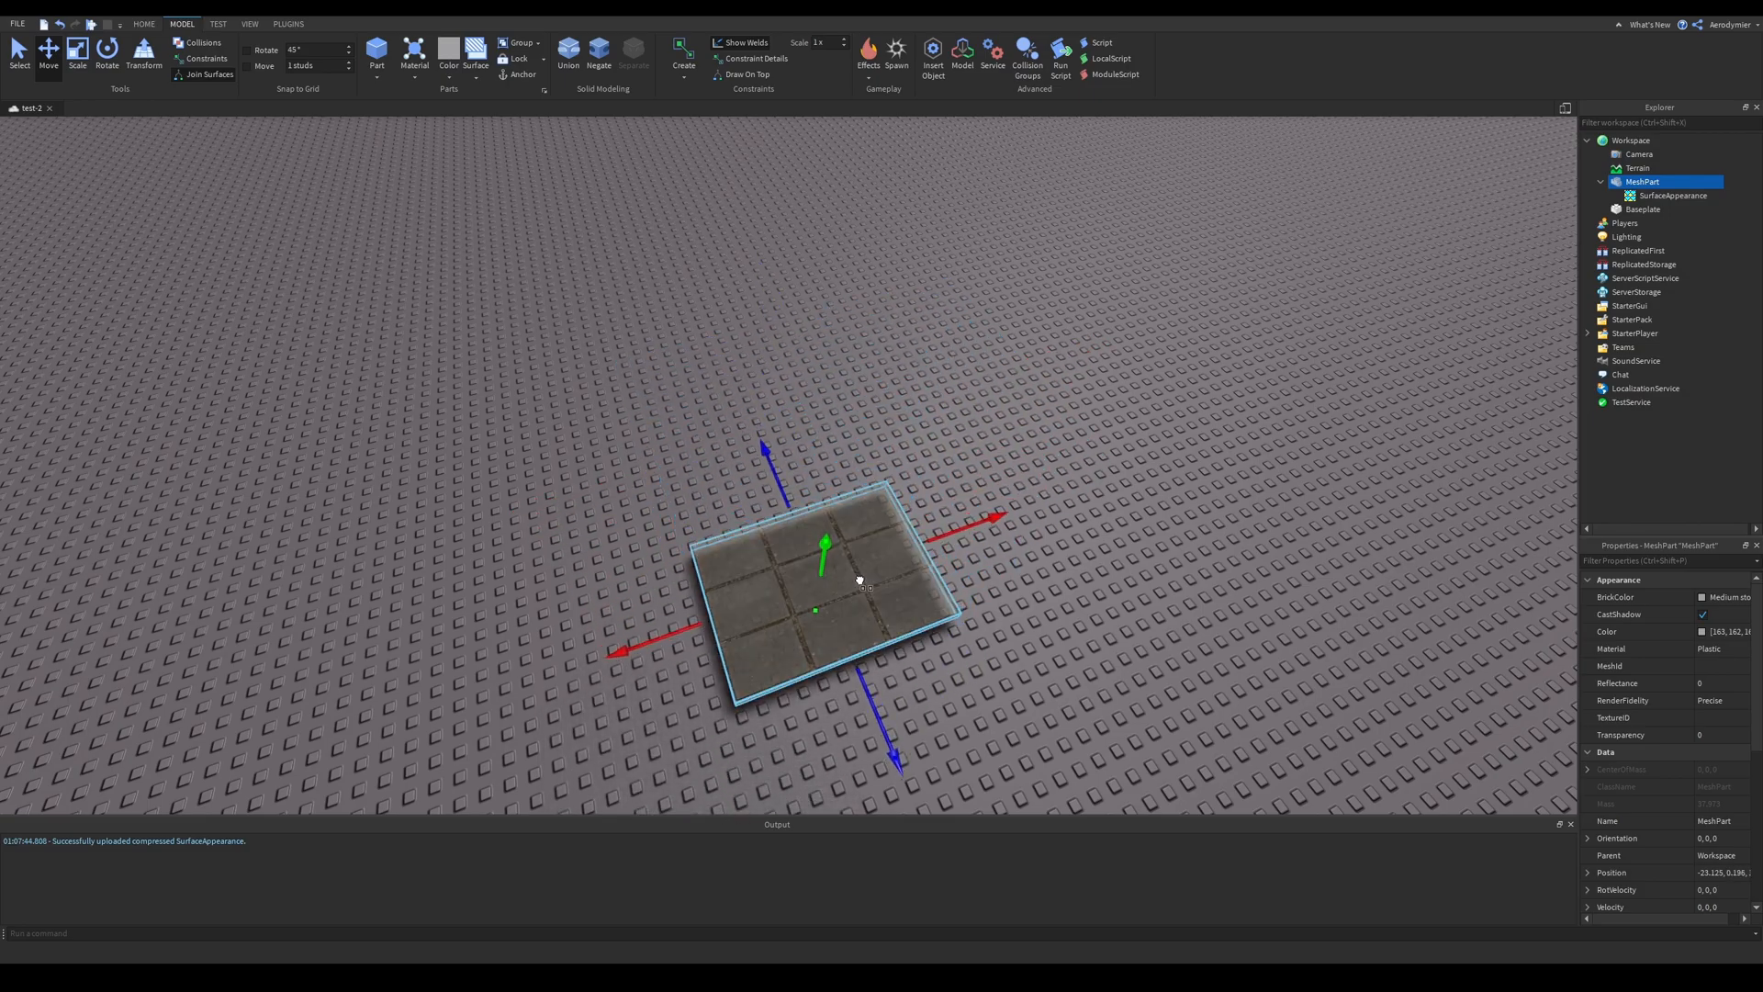
click(78, 52)
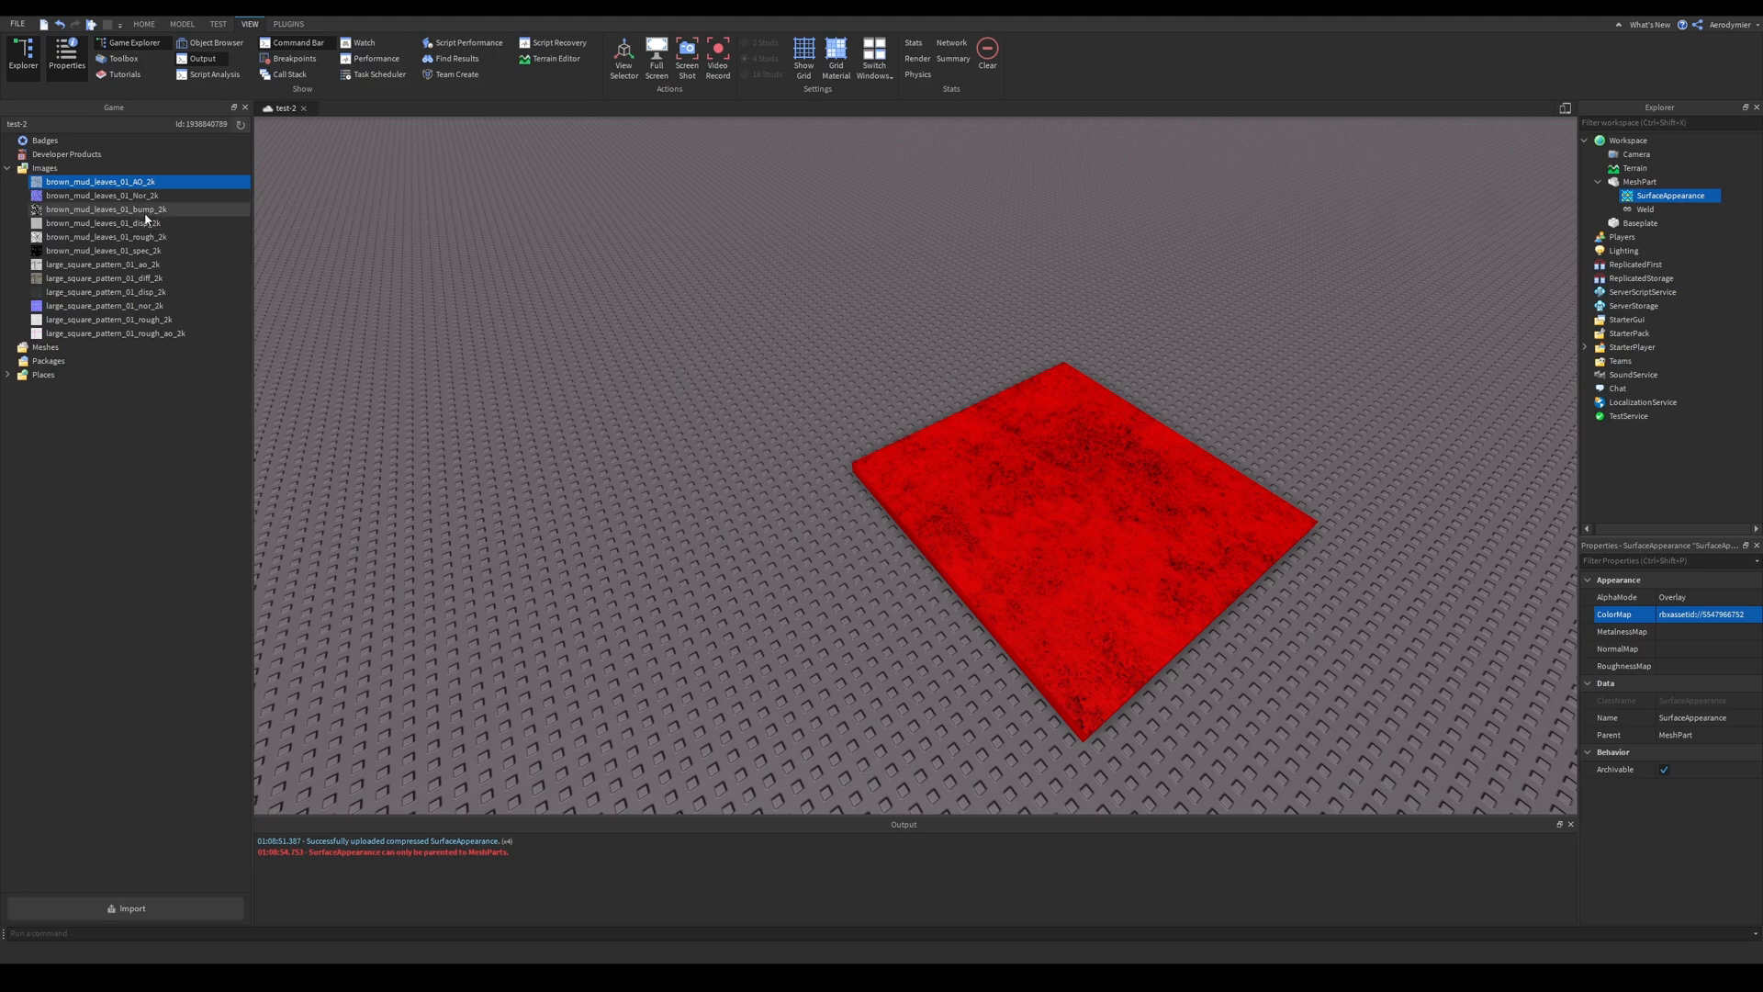
mouse_move(147, 213)
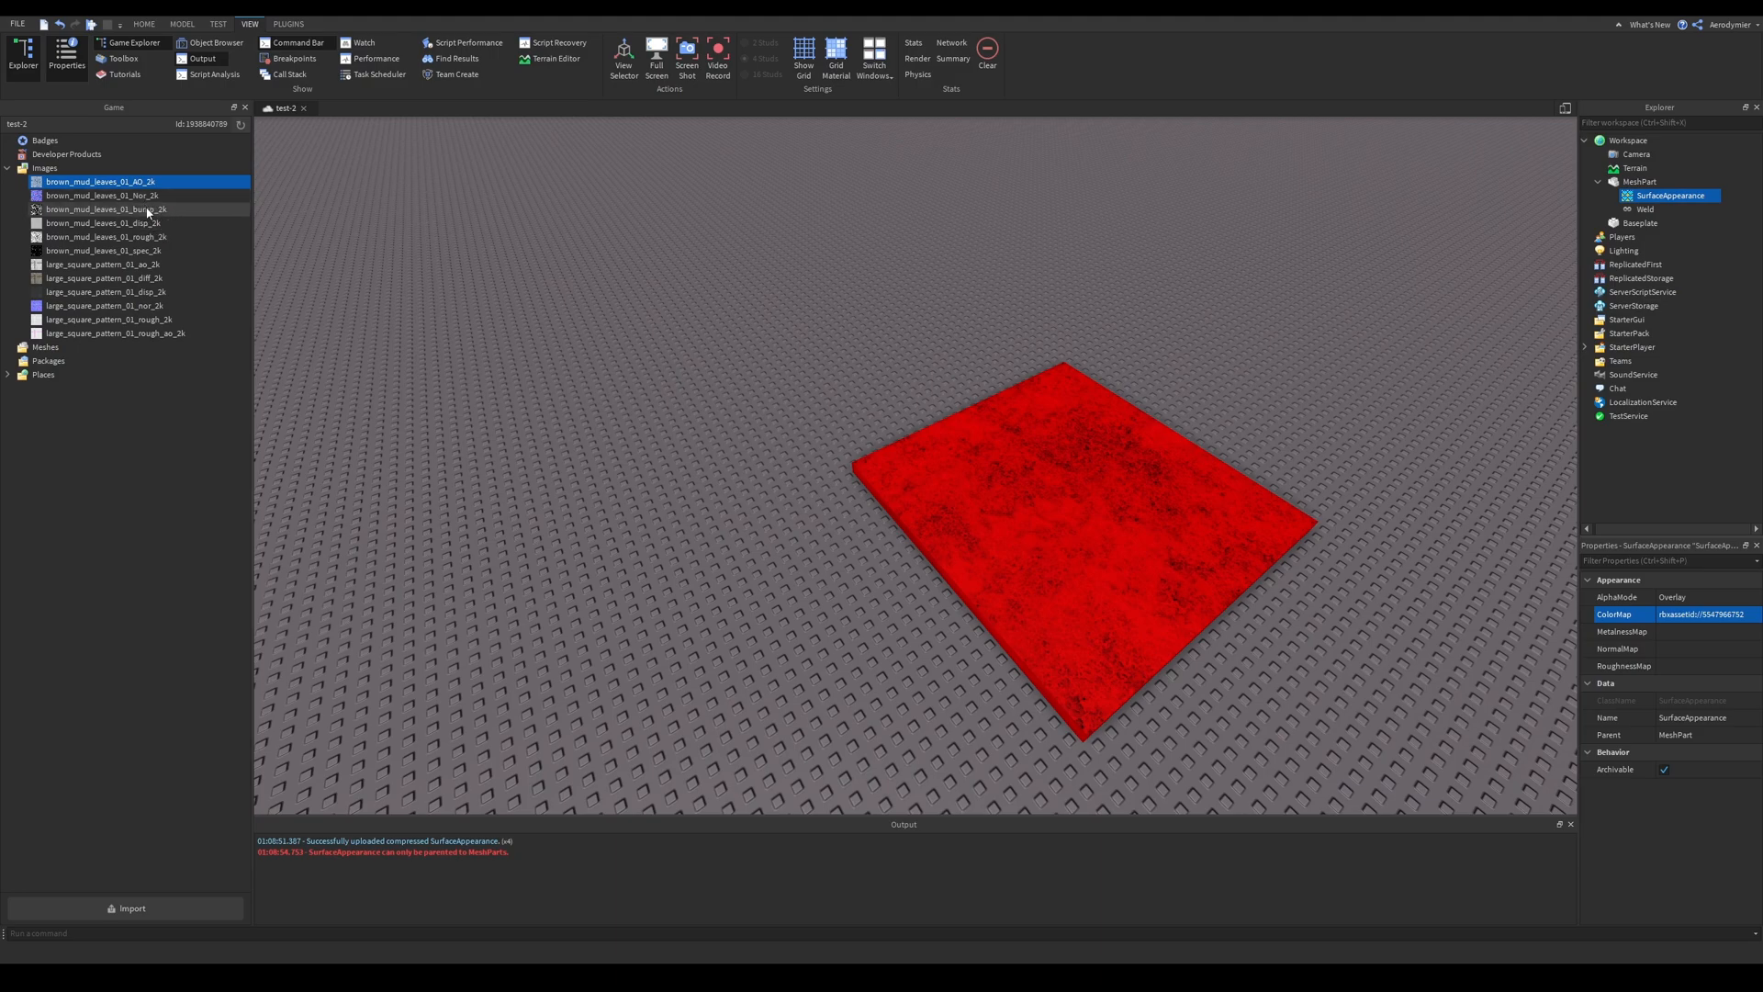
Apply the brown_mud_leaves roughness, normal and bump asset IDs to the plate's RoughnessMap and NormalMap.
right_click(95, 250)
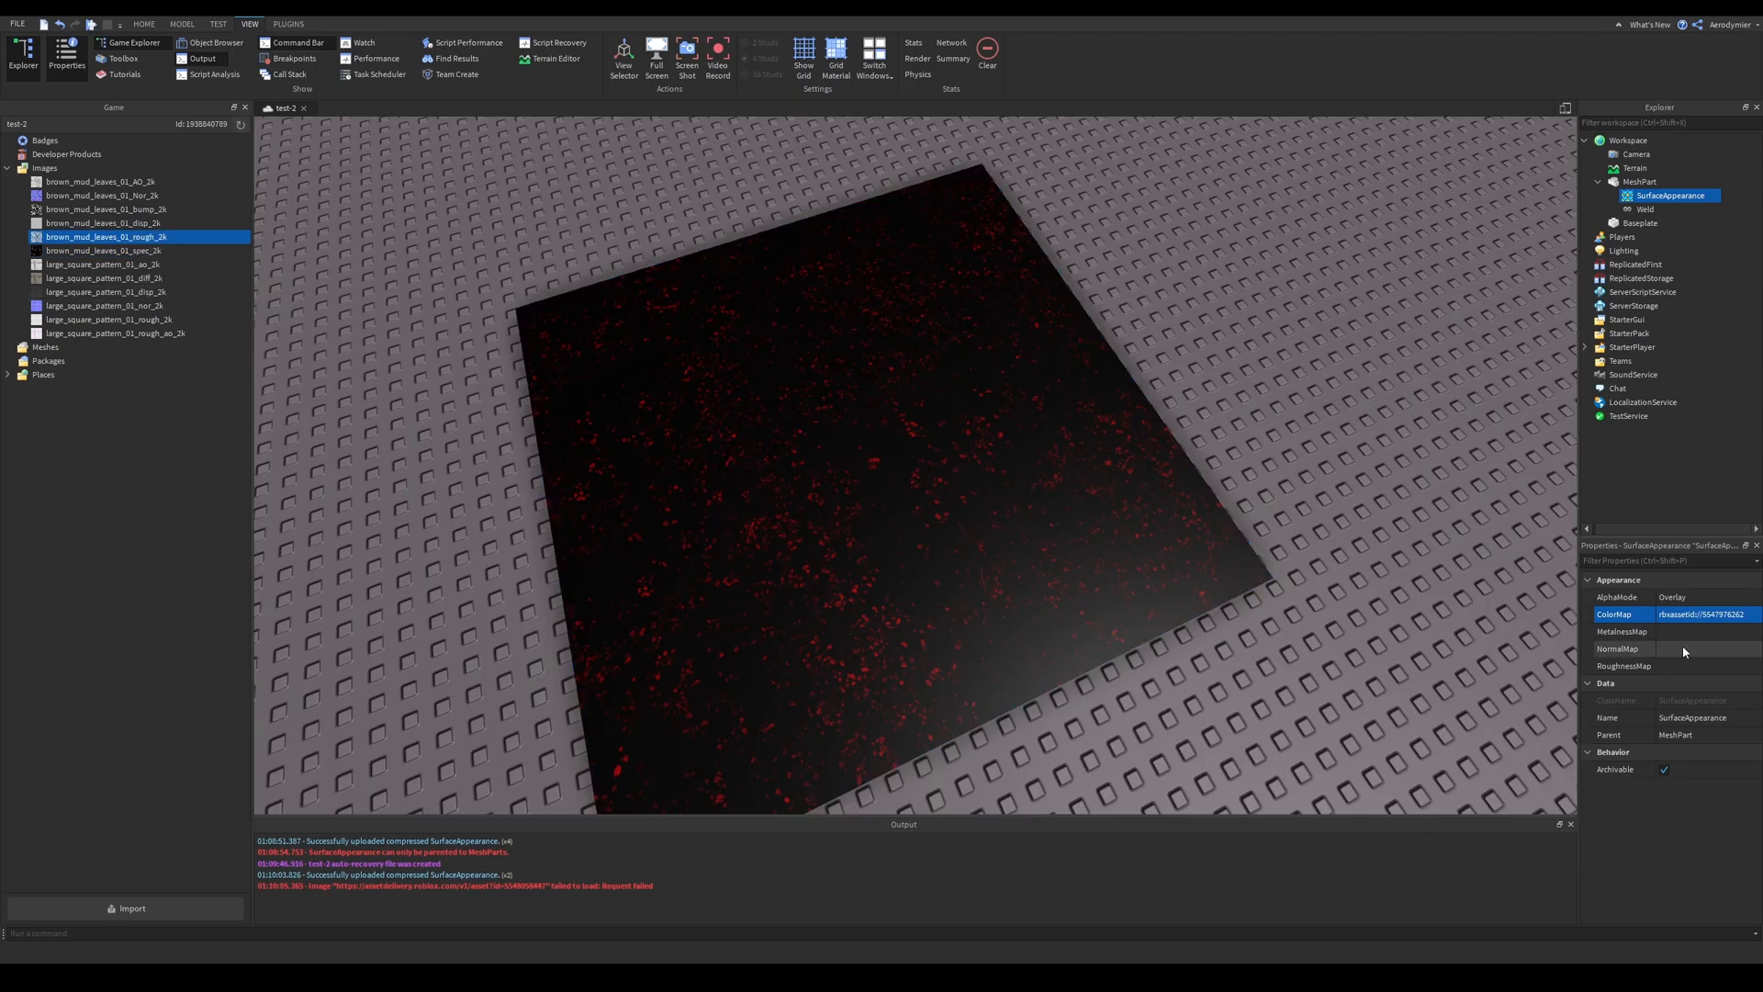
click(1704, 665)
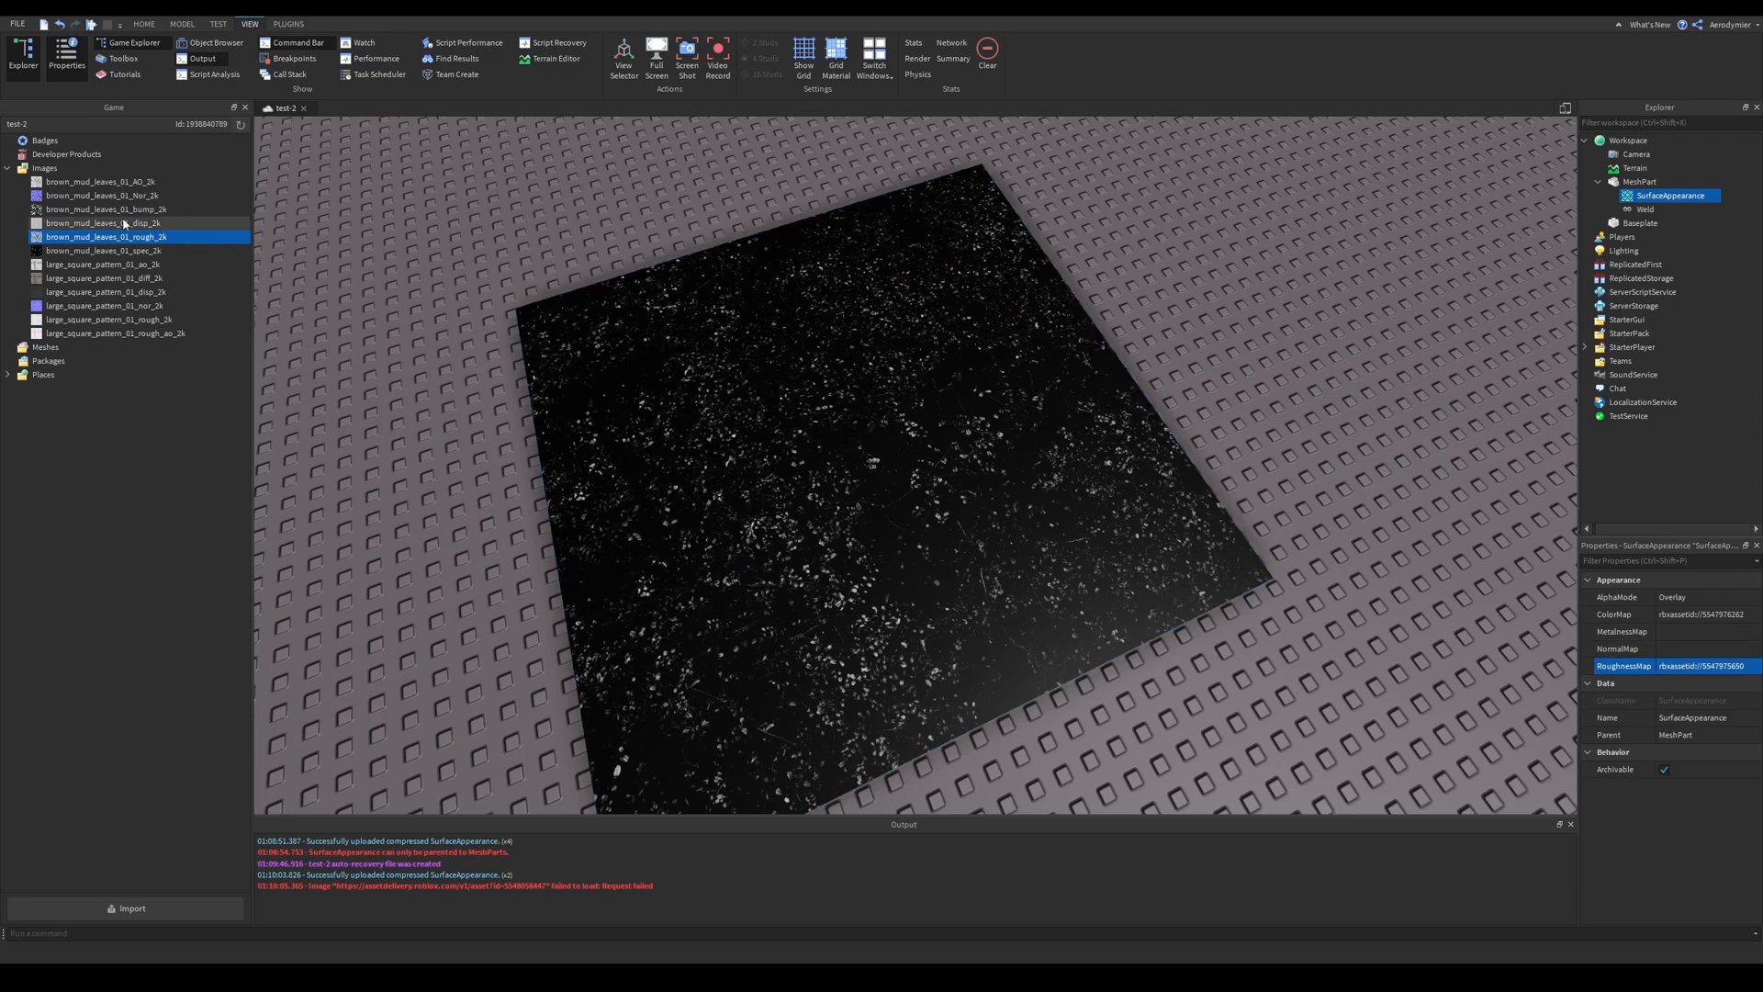
click(107, 194)
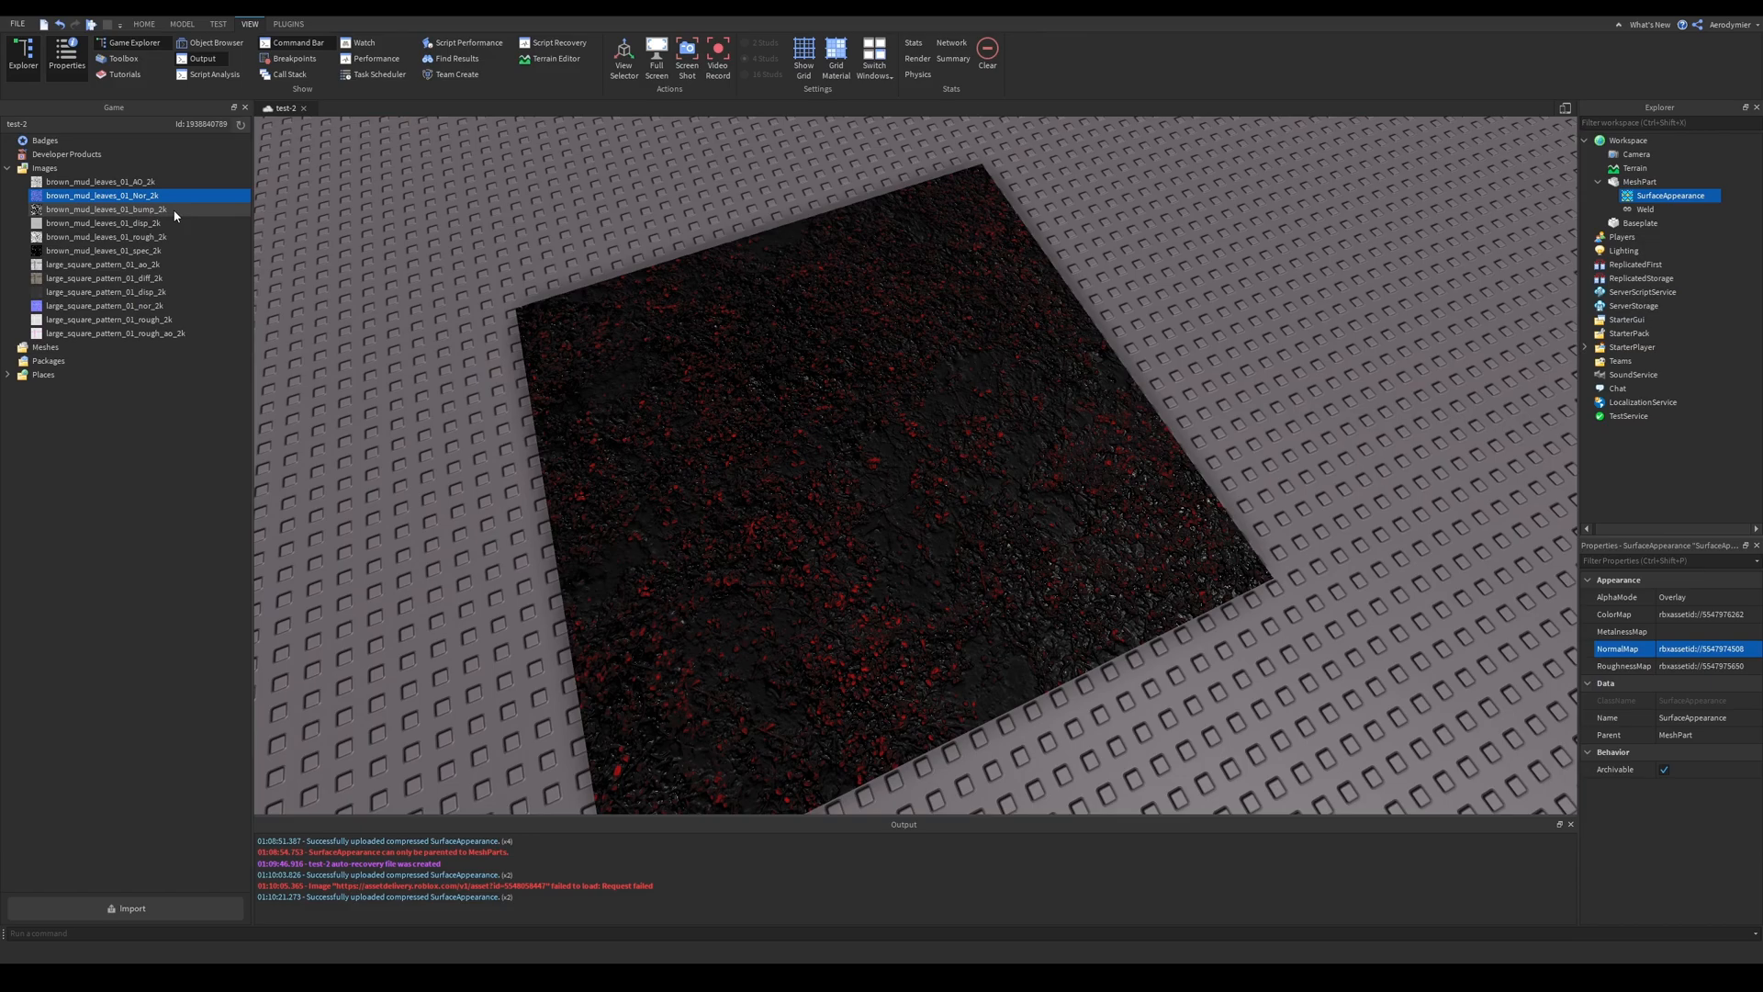
click(106, 208)
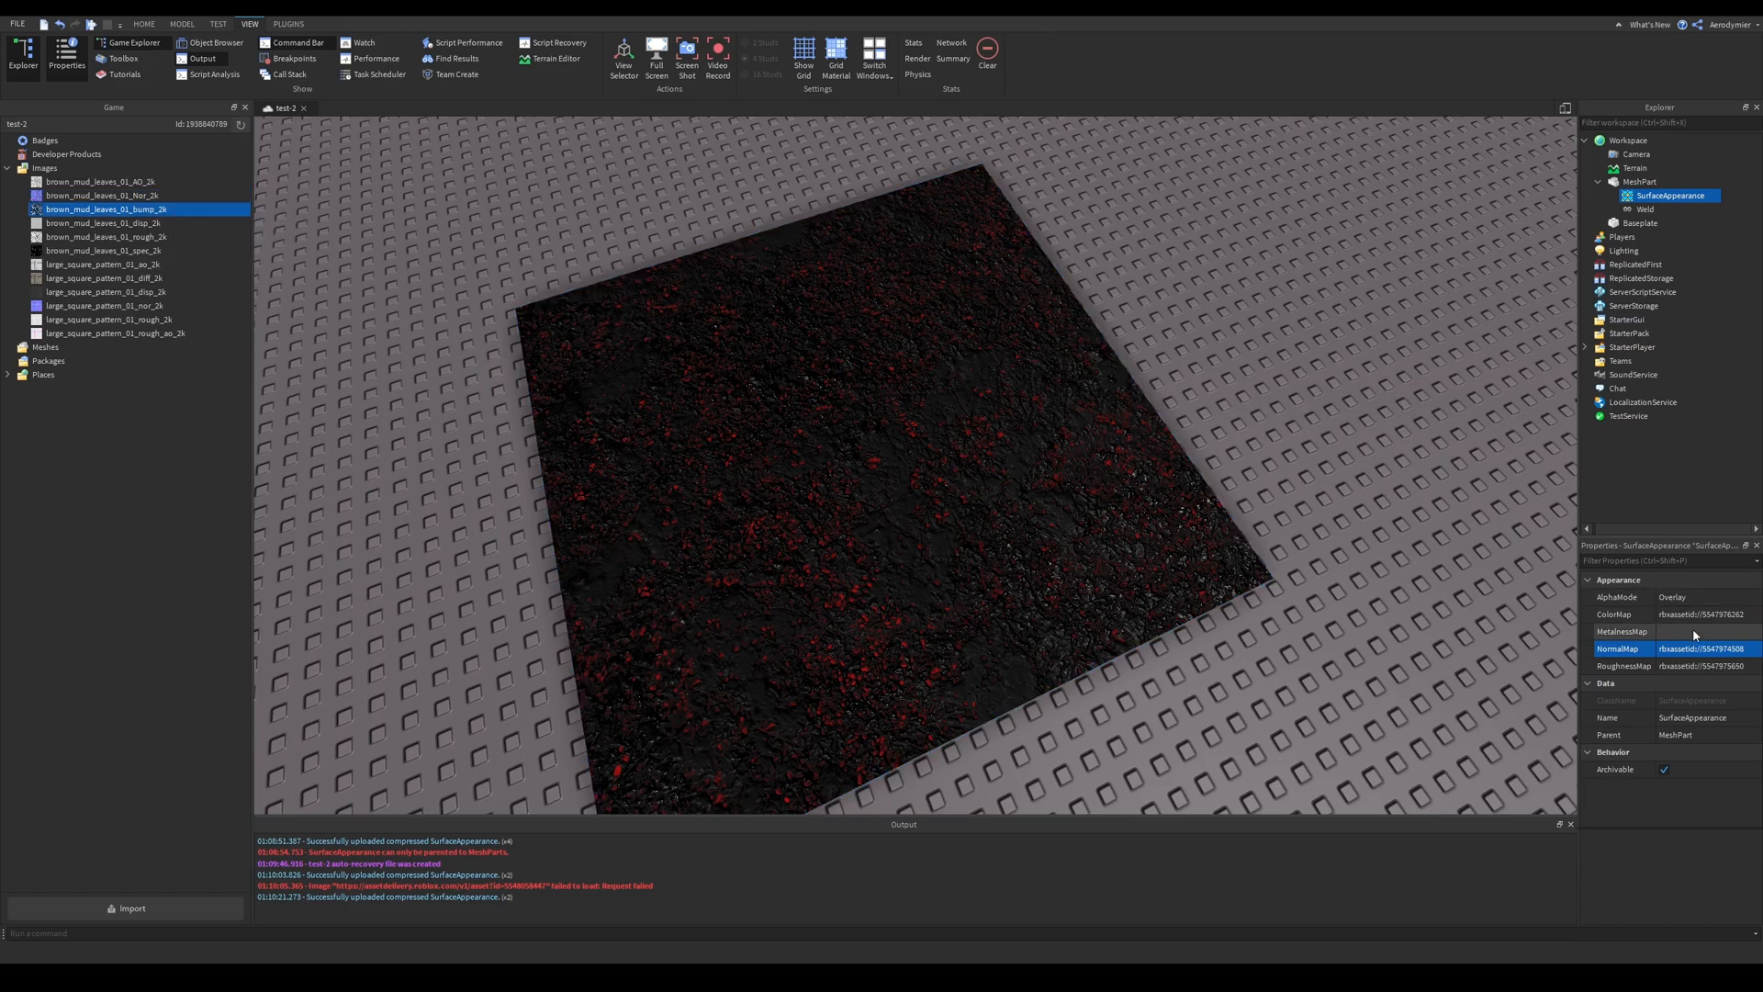